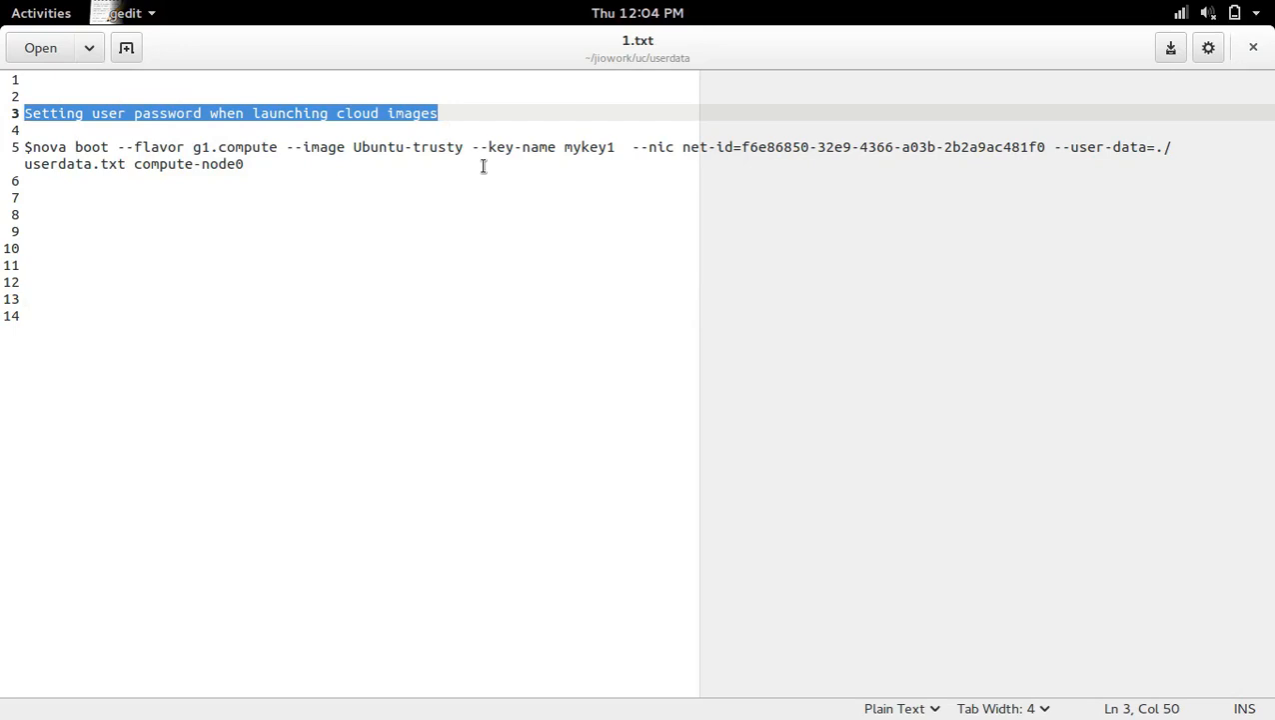
# Switch from the gedit launch notes to the root@uc1 terminal window via the Activities overview.
pyautogui.click(40, 12)
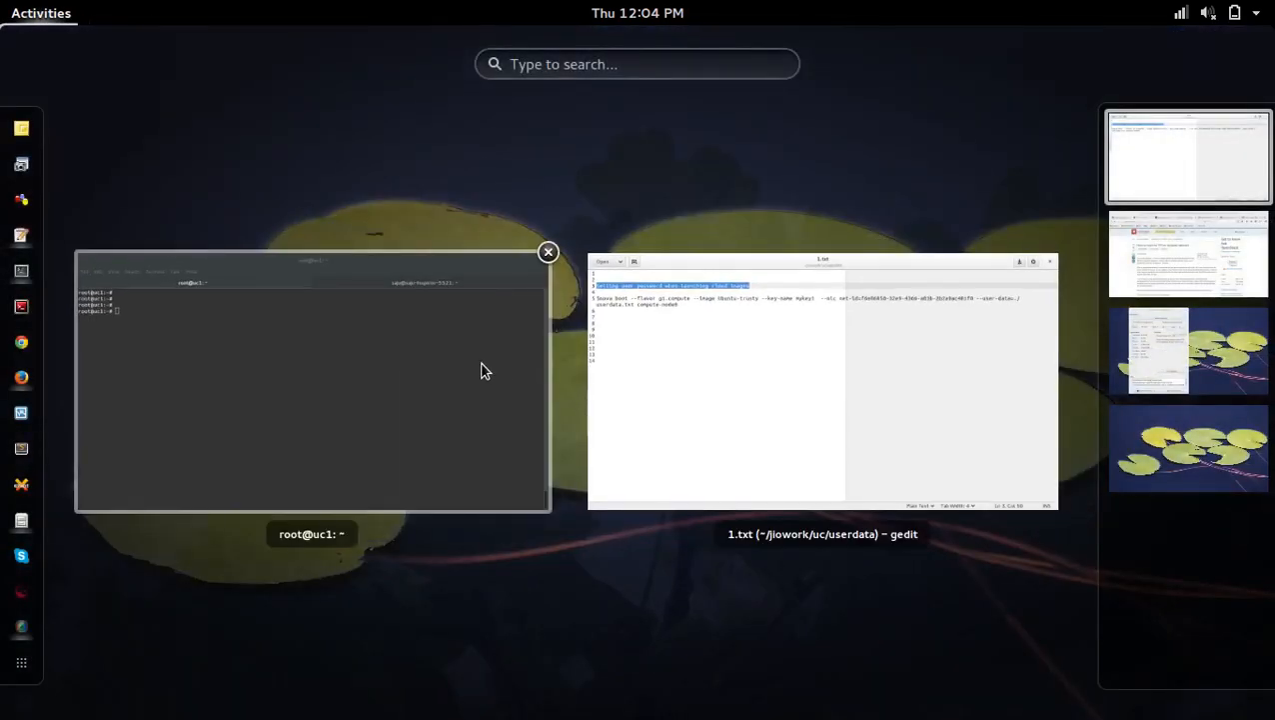
pyautogui.click(312, 380)
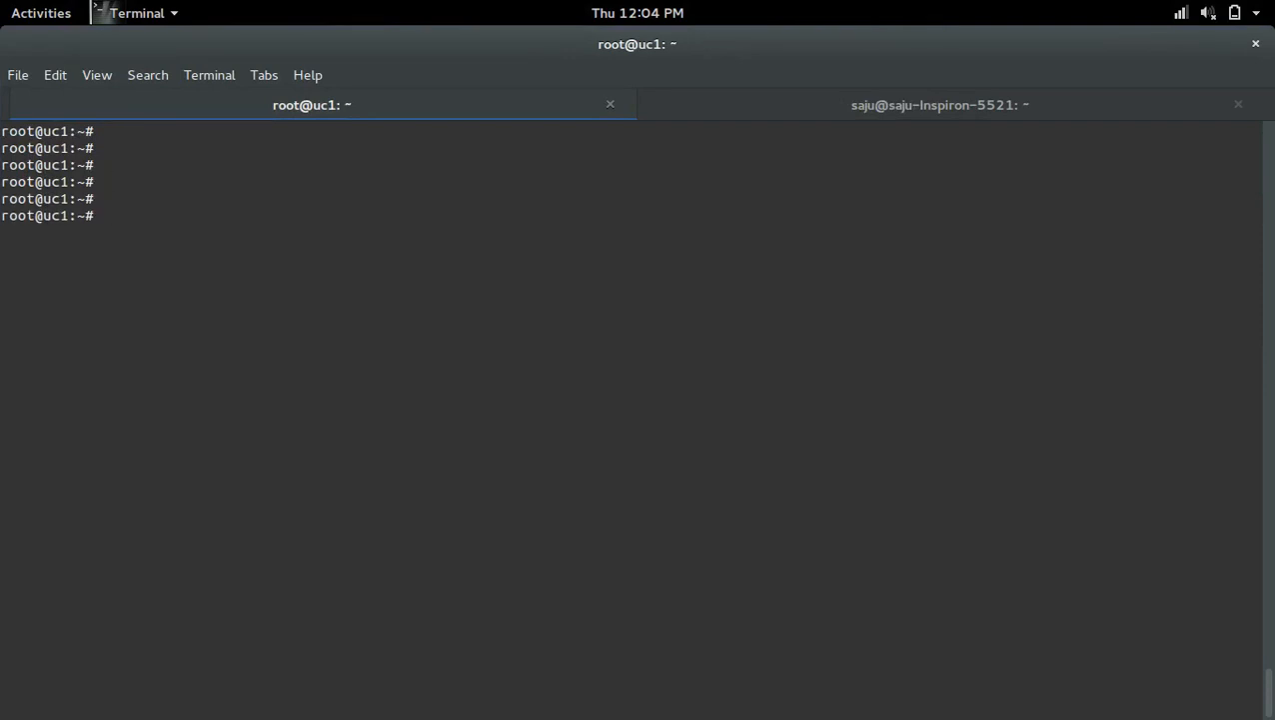
# Source openrc_admin for admin credentials and run nova list, showing an empty instance table.
pyautogui.write('sour')
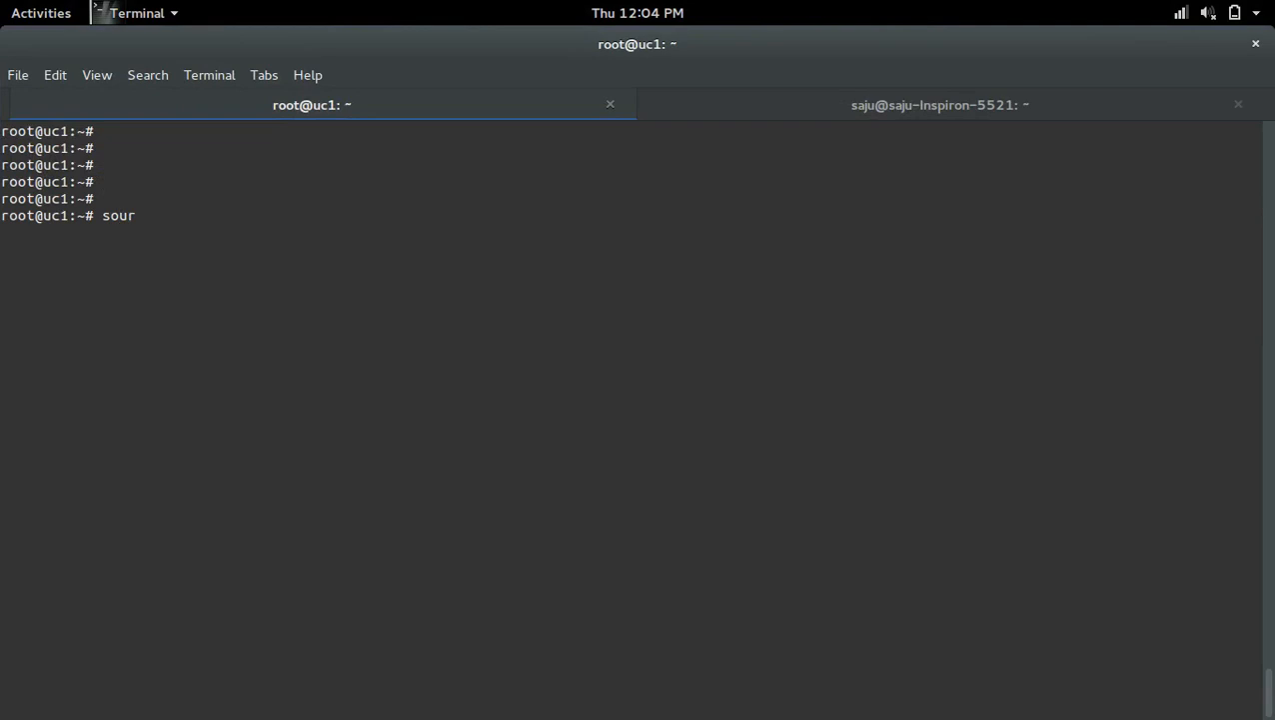
pyautogui.write('ce op')
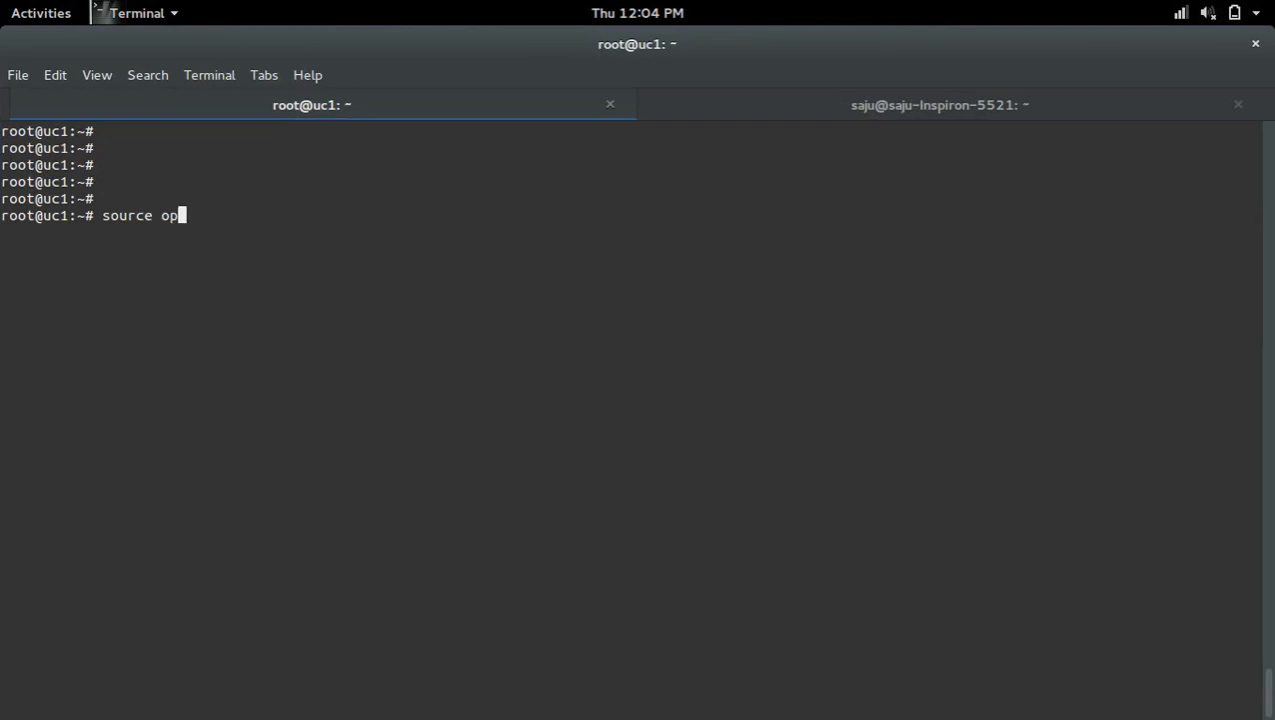
pyautogui.write('enrc_')
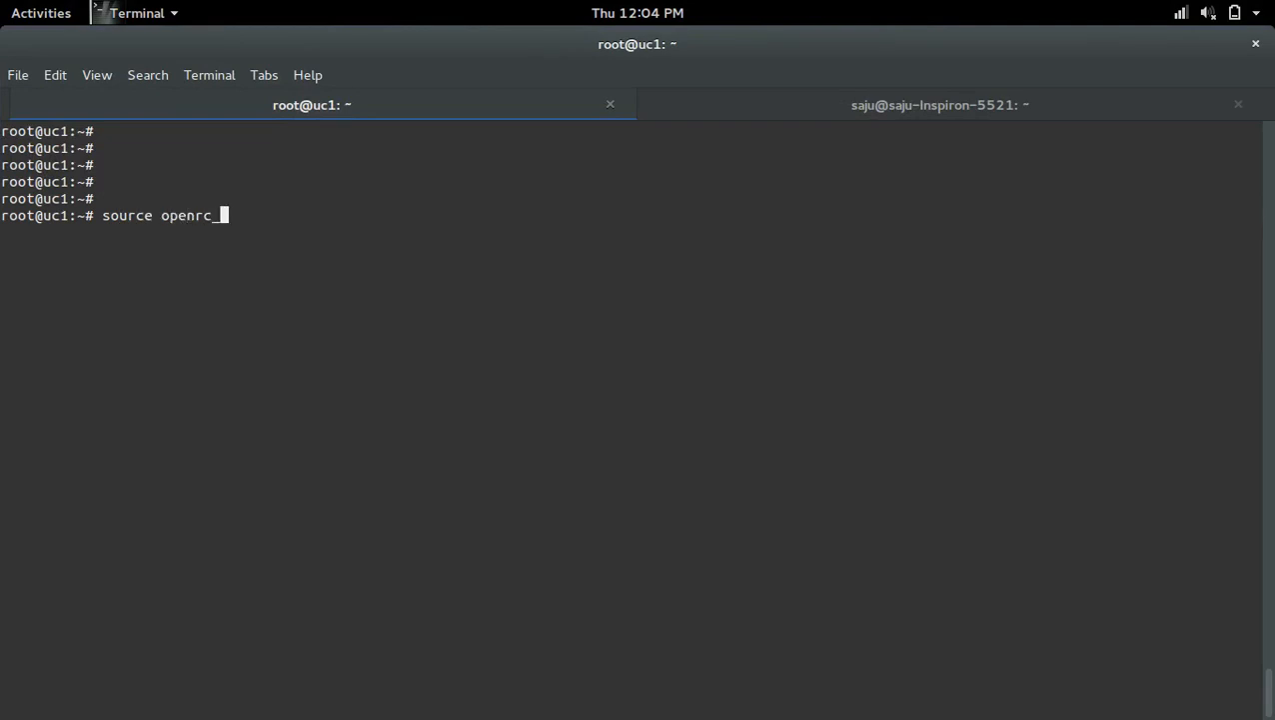
pyautogui.write('admin')
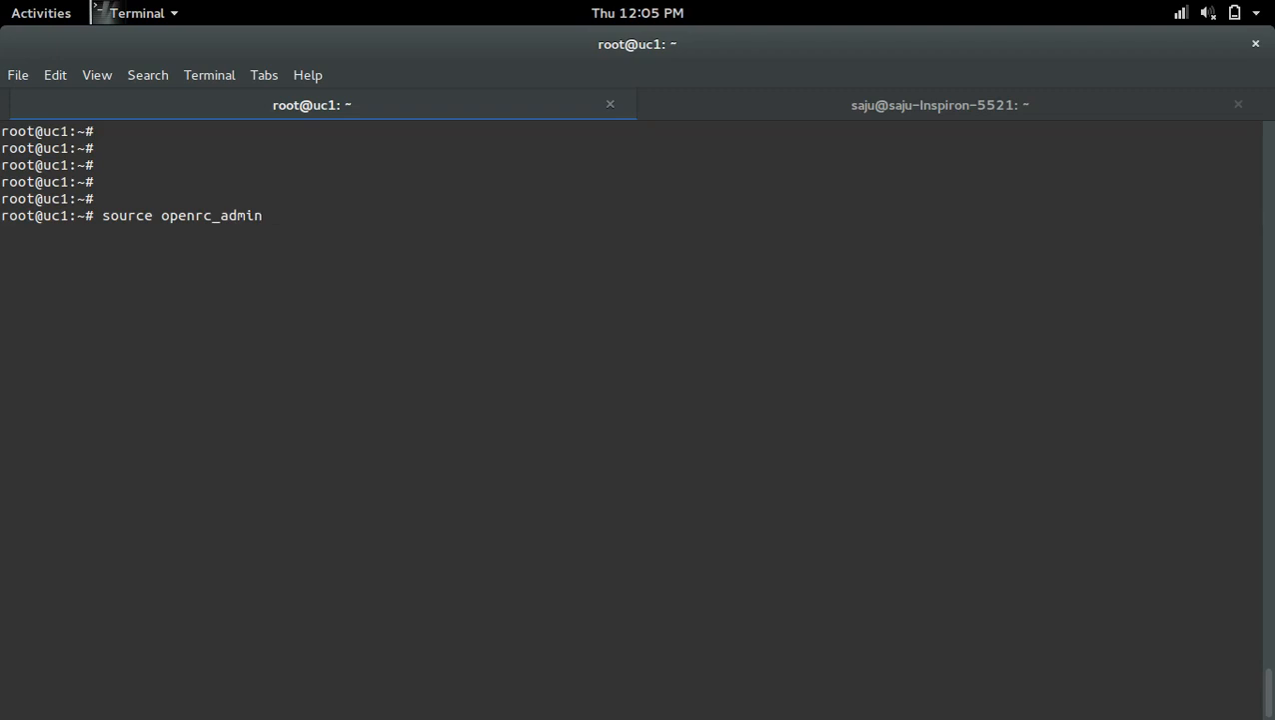
pyautogui.press('Return')
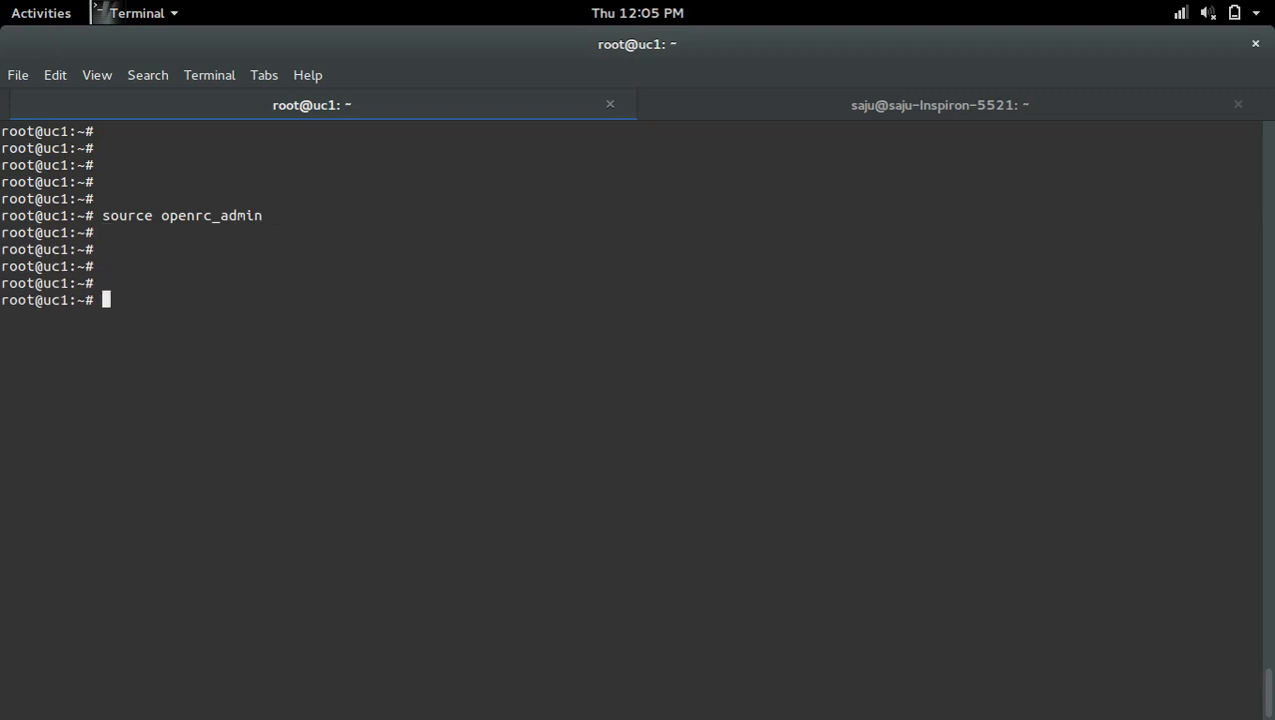
pyautogui.write('nova li')
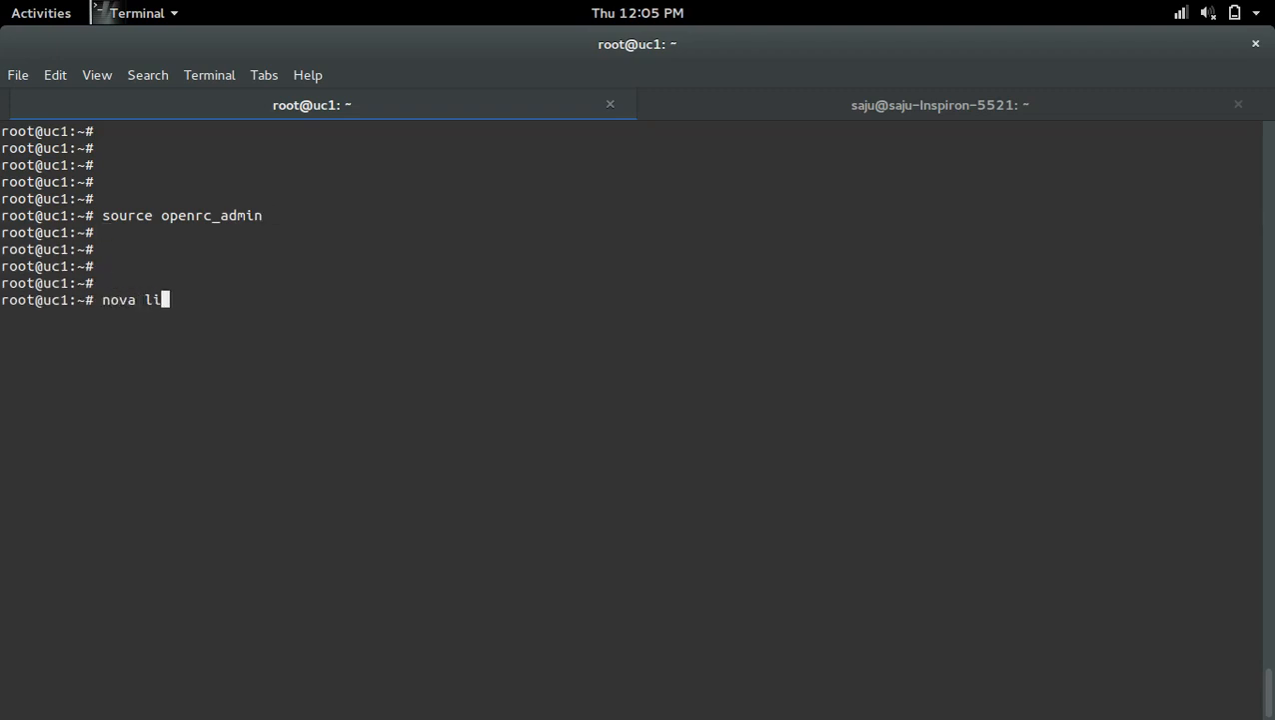
pyautogui.press('Return')
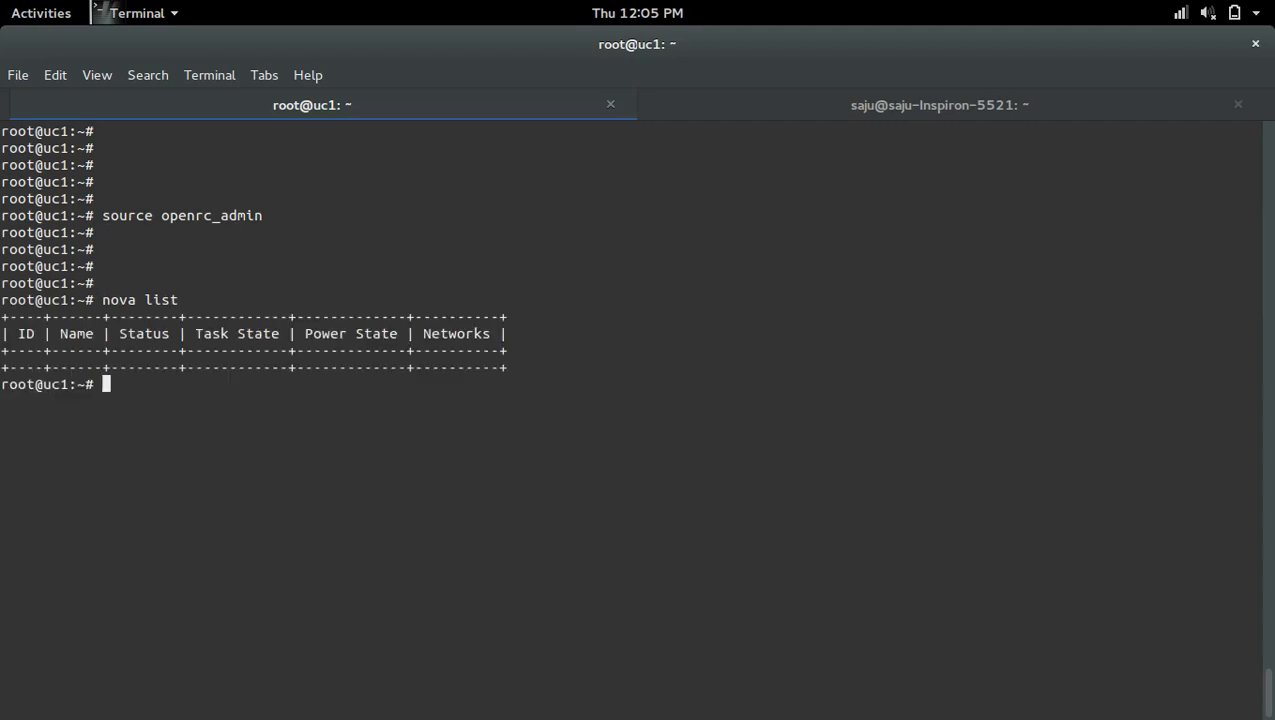
# Print userdata.txt, a cloud-config setting a password, no expiry and SSH password authentication.
pyautogui.write('c1:~# c')
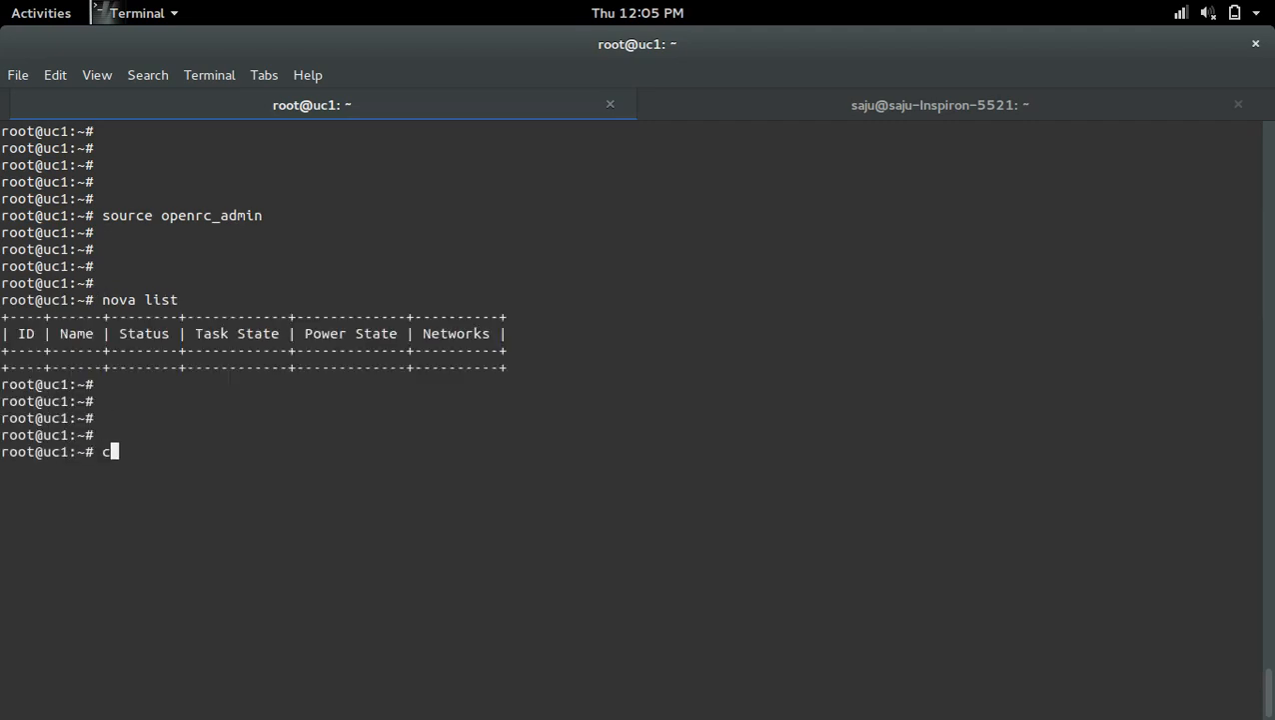
pyautogui.write('at use')
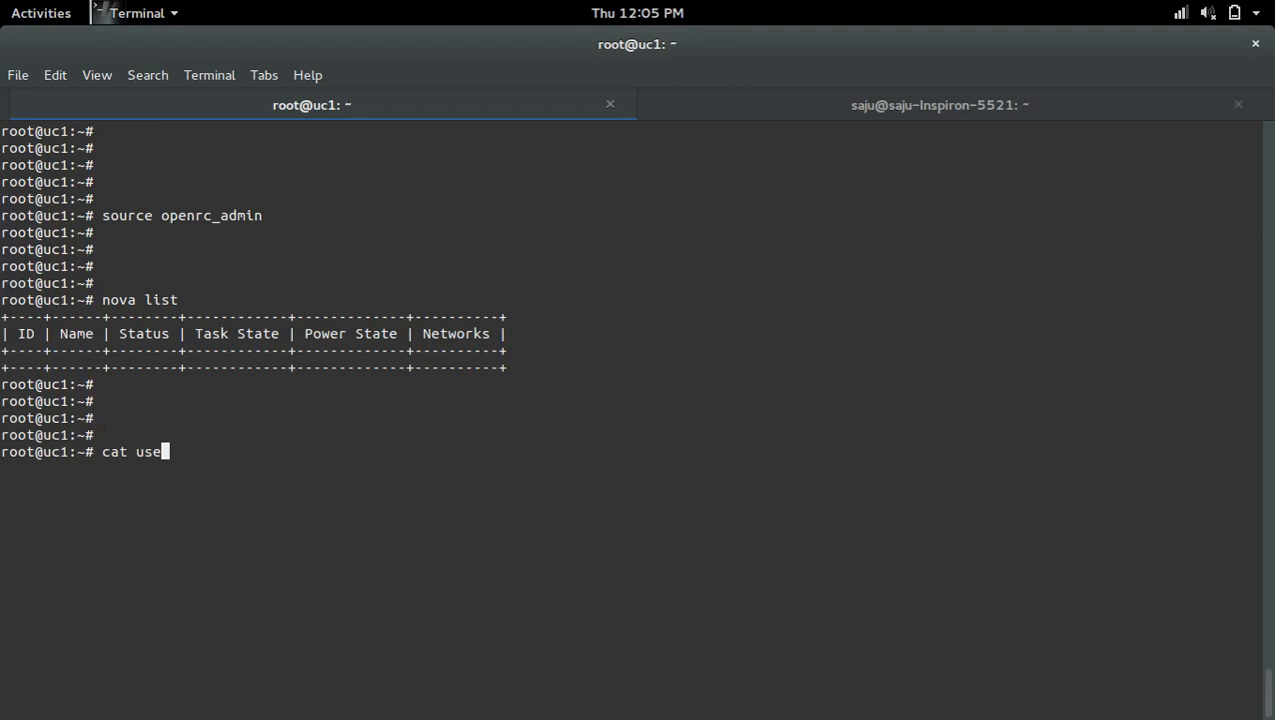
pyautogui.write('rdata.txt')
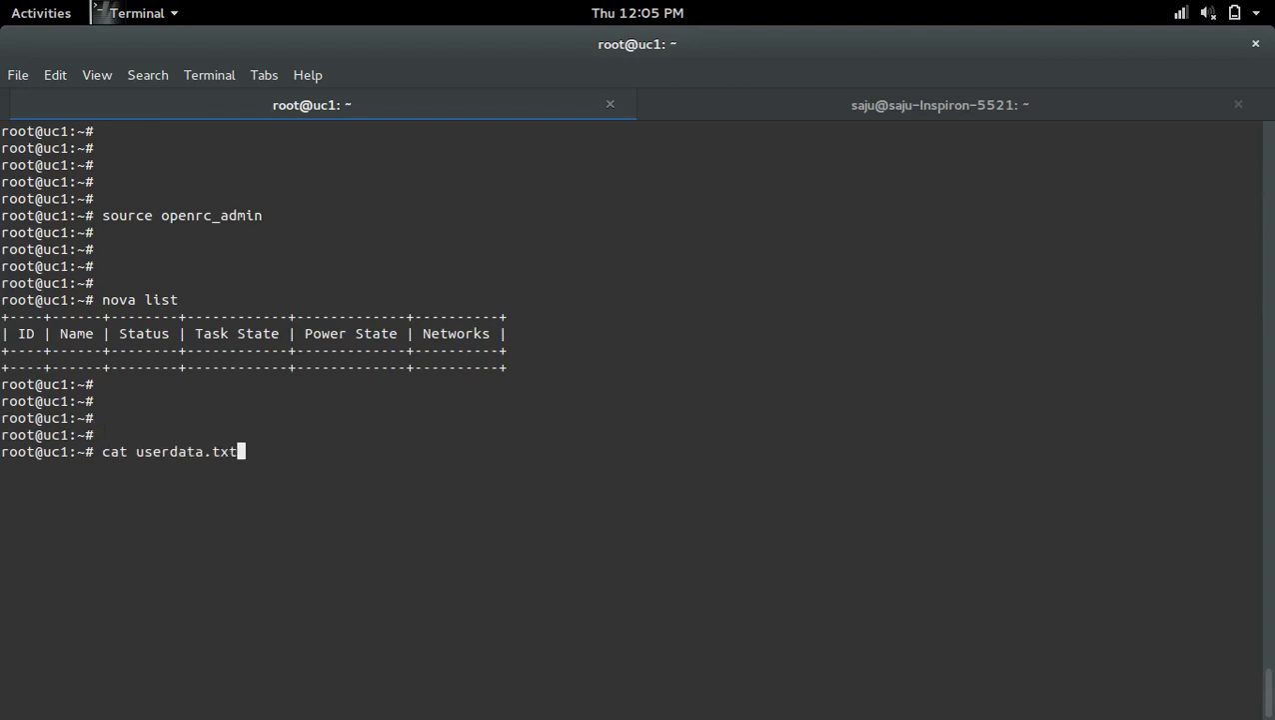
pyautogui.press('Return')
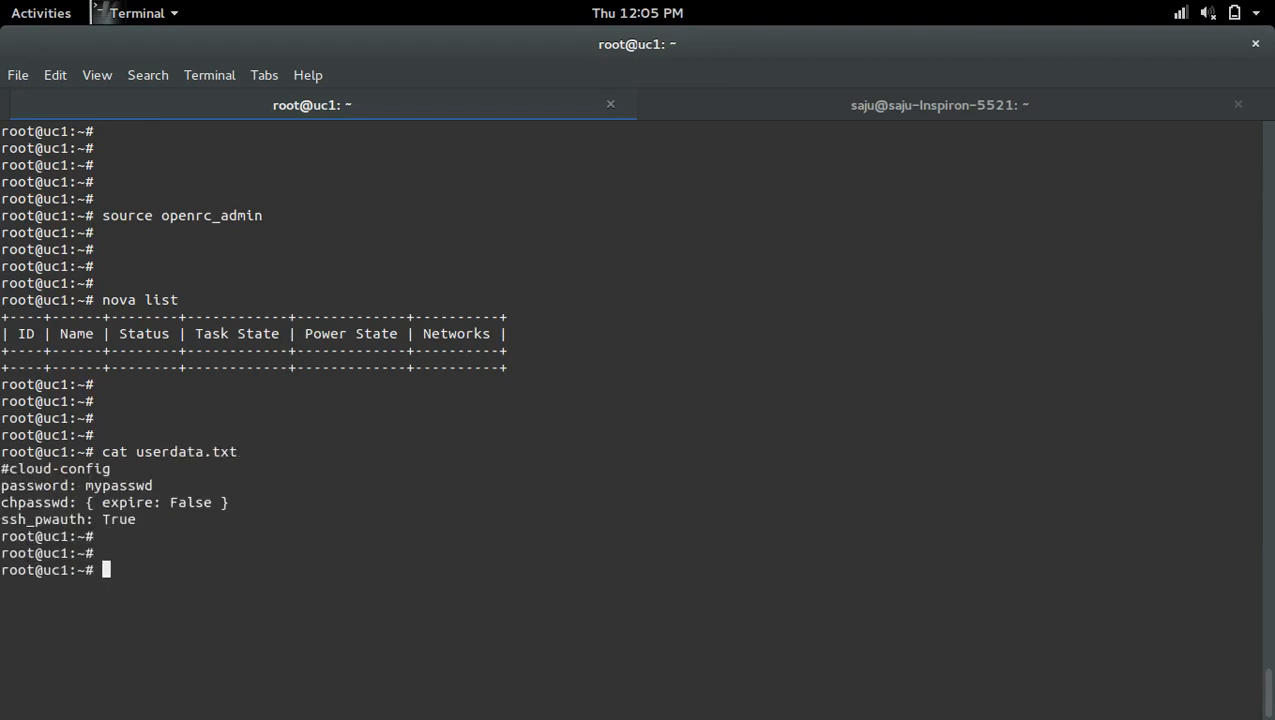
pyautogui.press('Return')
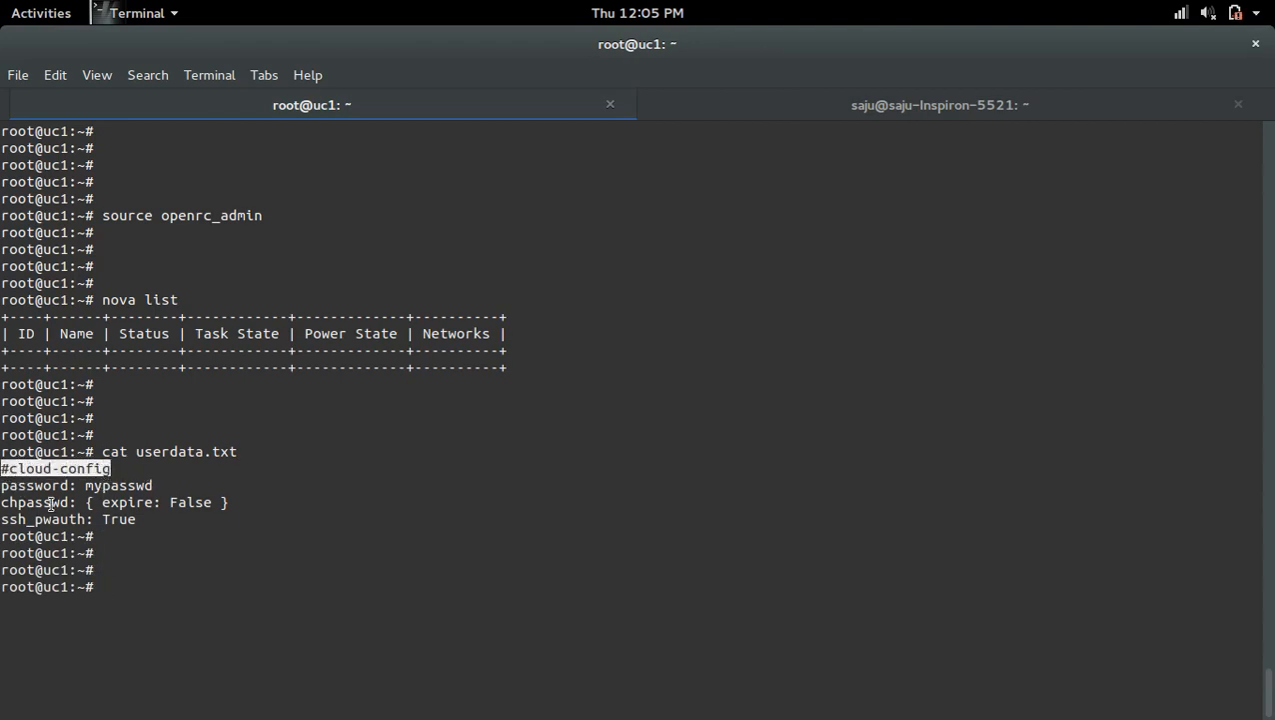
pyautogui.click(76, 485)
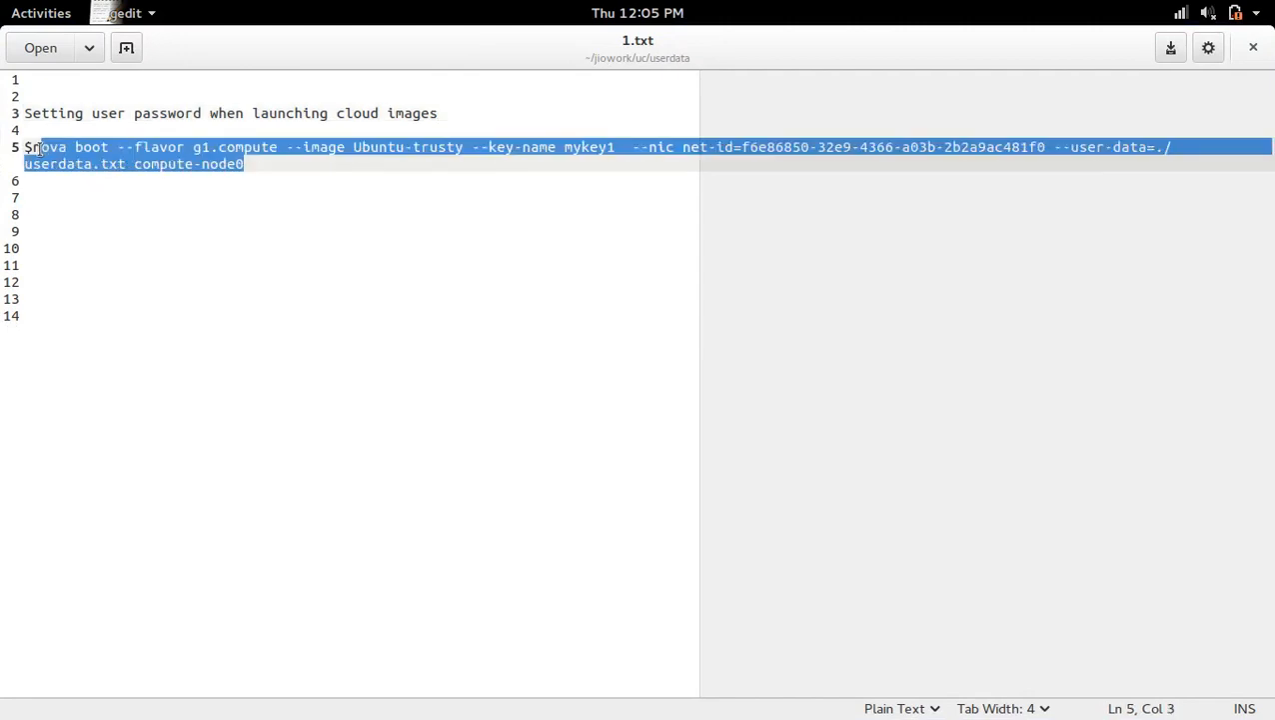
pyautogui.click(40, 12)
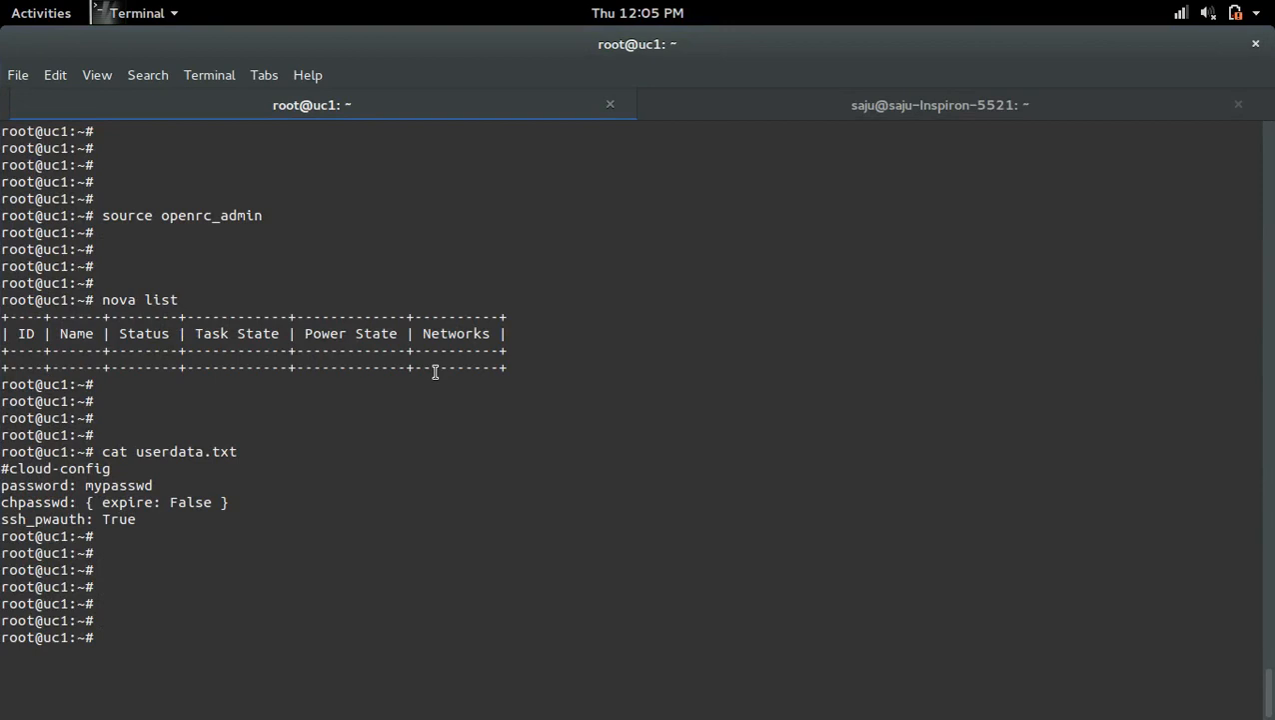
# Enter the nova boot command for compute-node0 with flavor g1.compute, image Ubuntu-trusty, key mykey1 and userdata.txt.
pyautogui.write('nova boot --flavor g1.compute --image Ubuntu-trusty --key-name mykey1  --nic net-id=f6e86850-32e9-4366-a03b-2b2a9ac481f0 --user-data=./userdata.txt compute-node0')
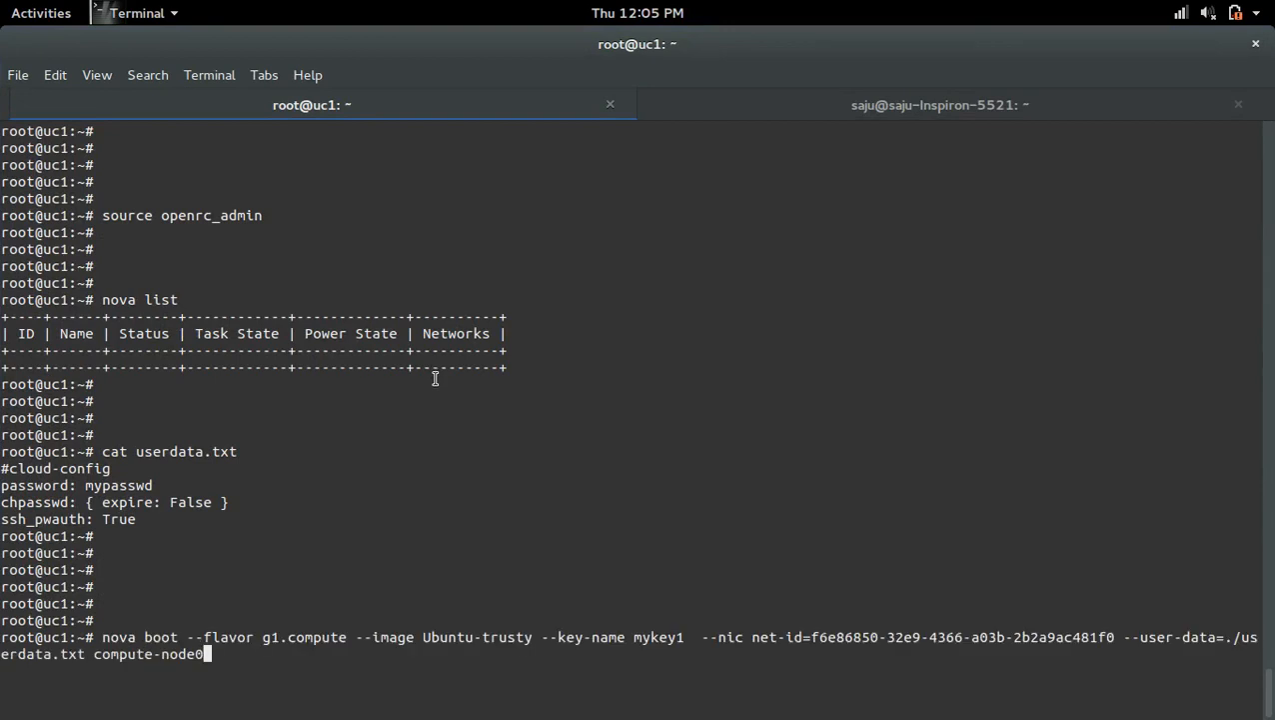
pyautogui.moveTo(258, 632)
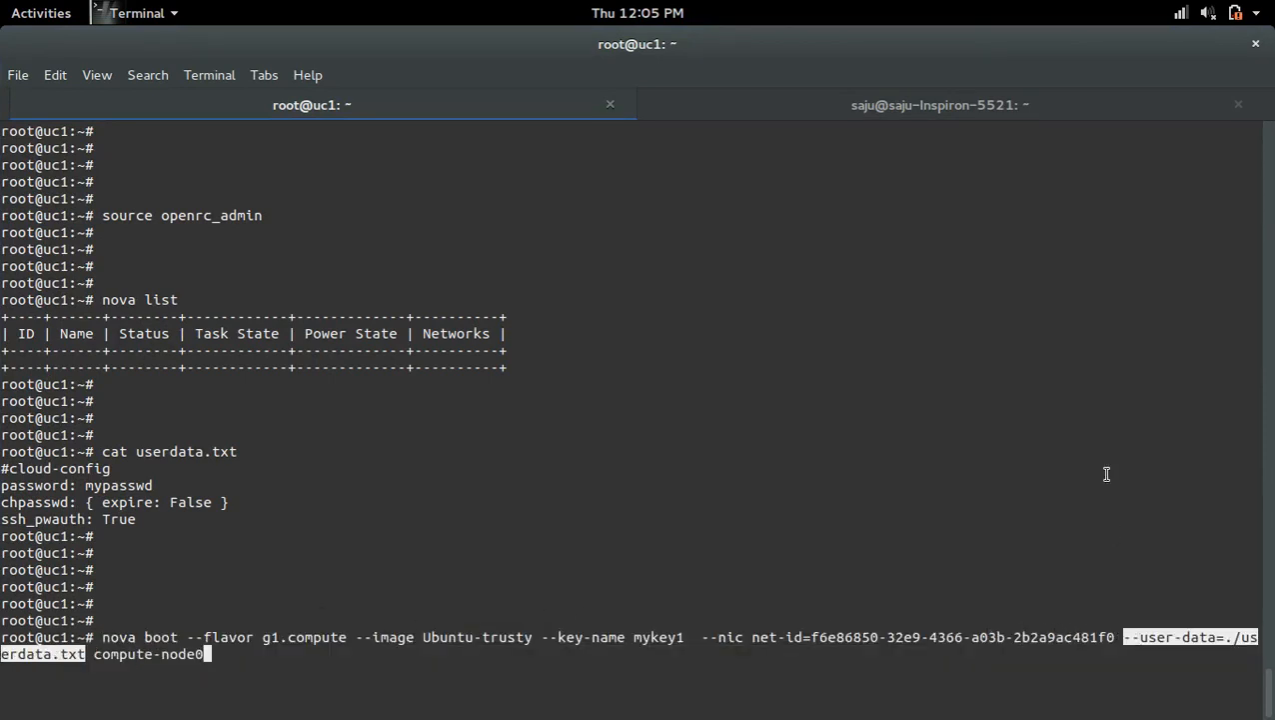
pyautogui.moveTo(1100, 457)
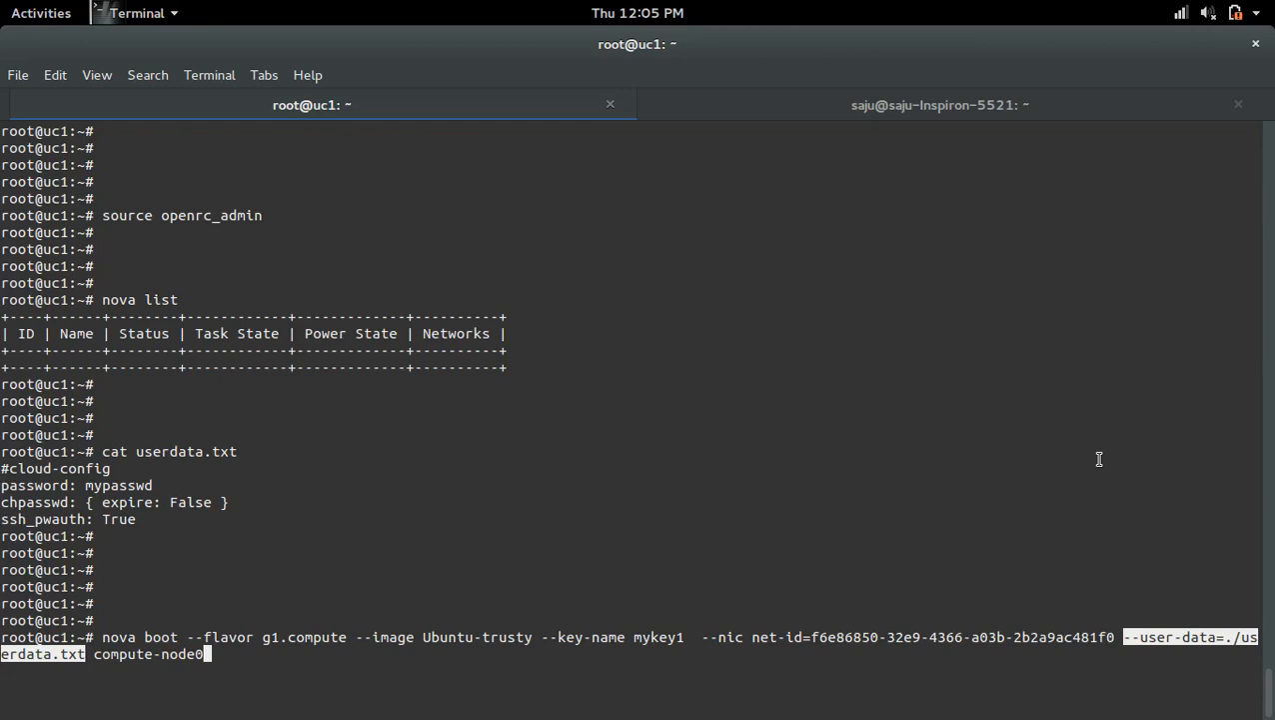
pyautogui.moveTo(554, 483)
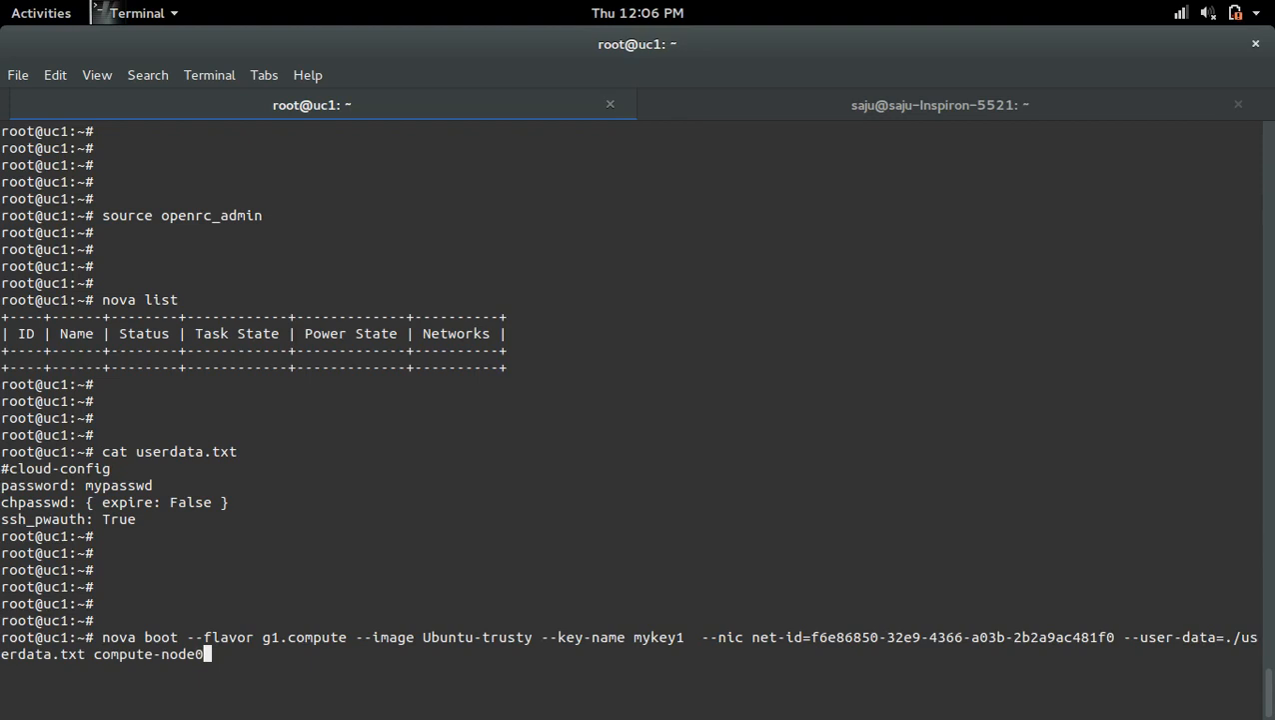
# Launch compute-node0 and check nova list, highlighting its BUILD/spawning state at 10.140.15.69.
pyautogui.press('Return')
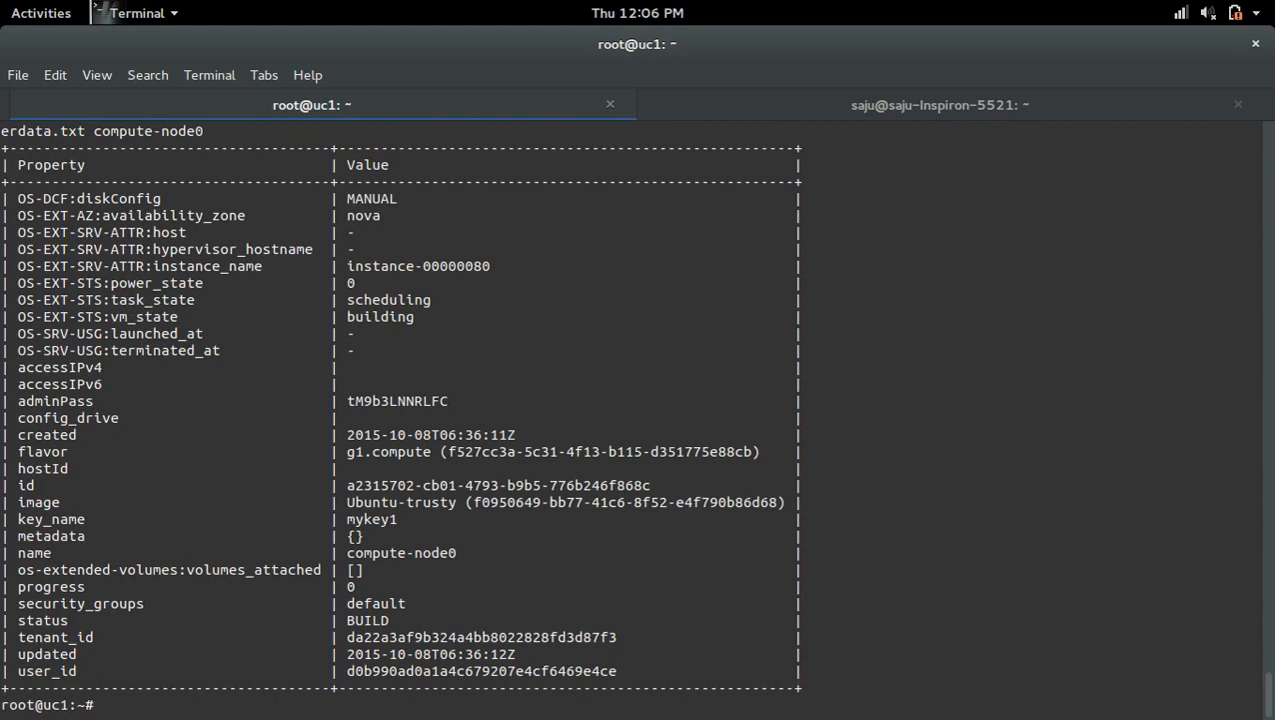
pyautogui.moveTo(894, 594)
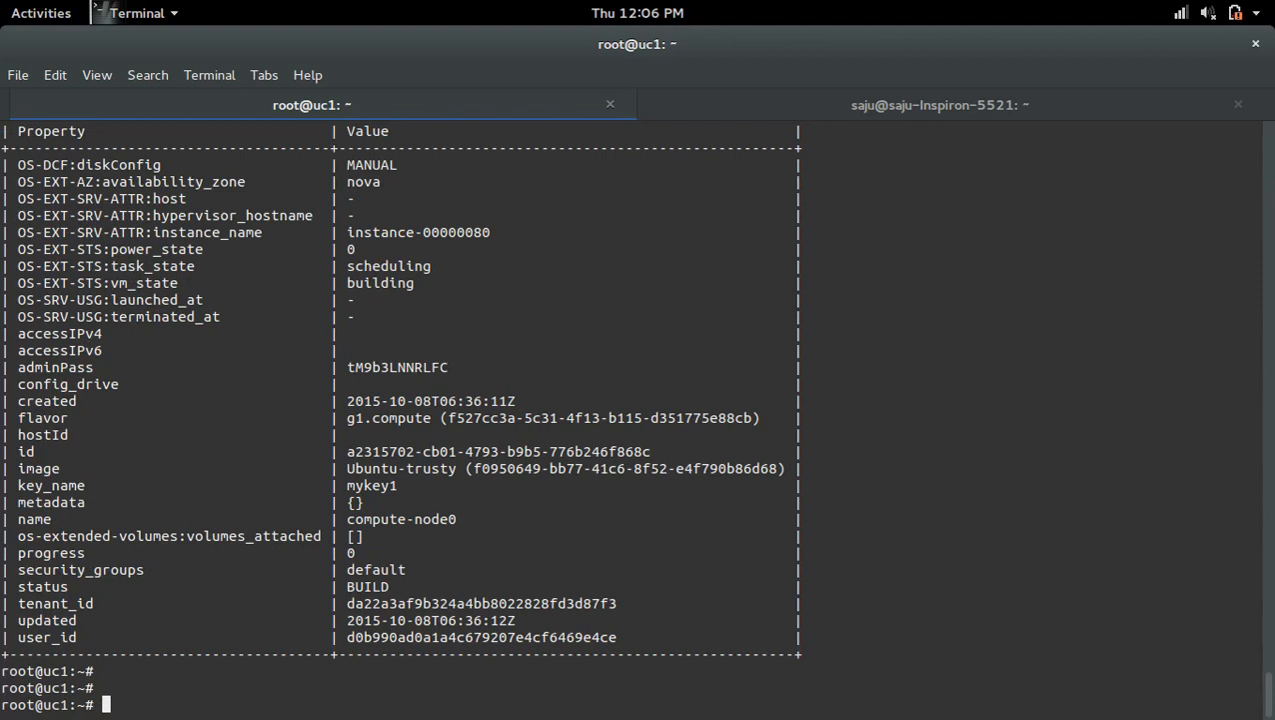
pyautogui.write('cat userdata.txt')
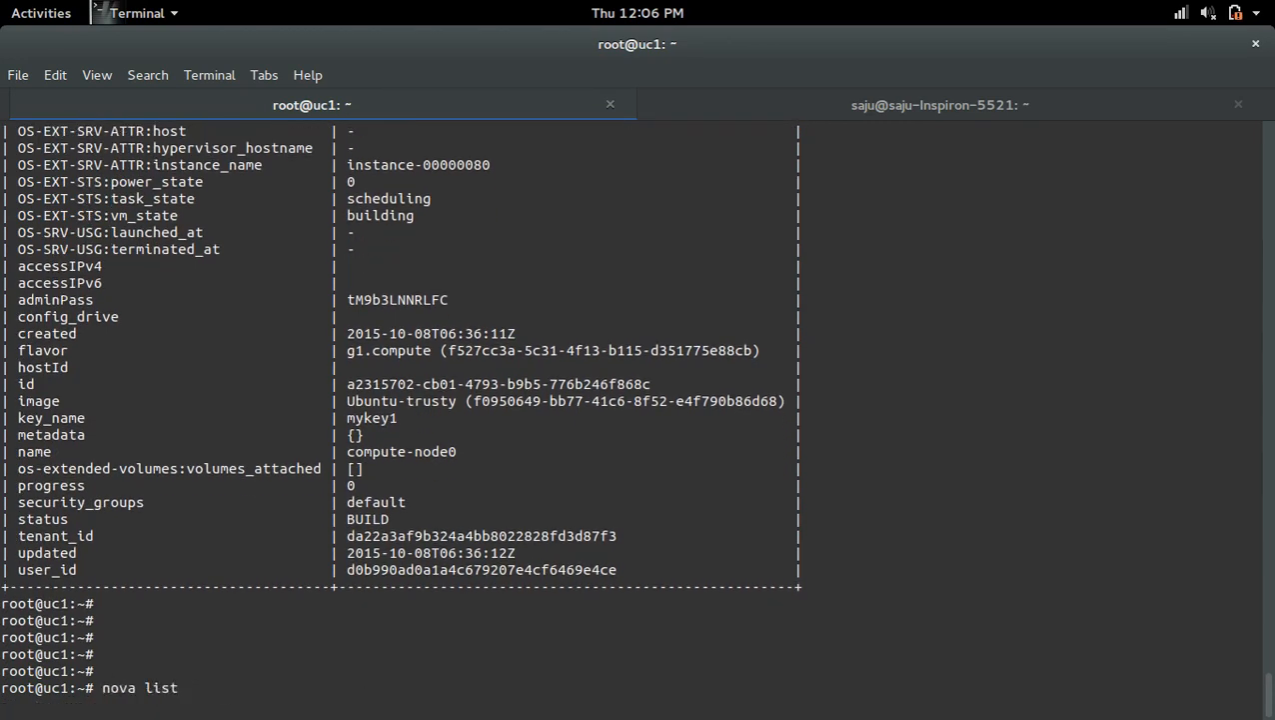
pyautogui.press('Return')
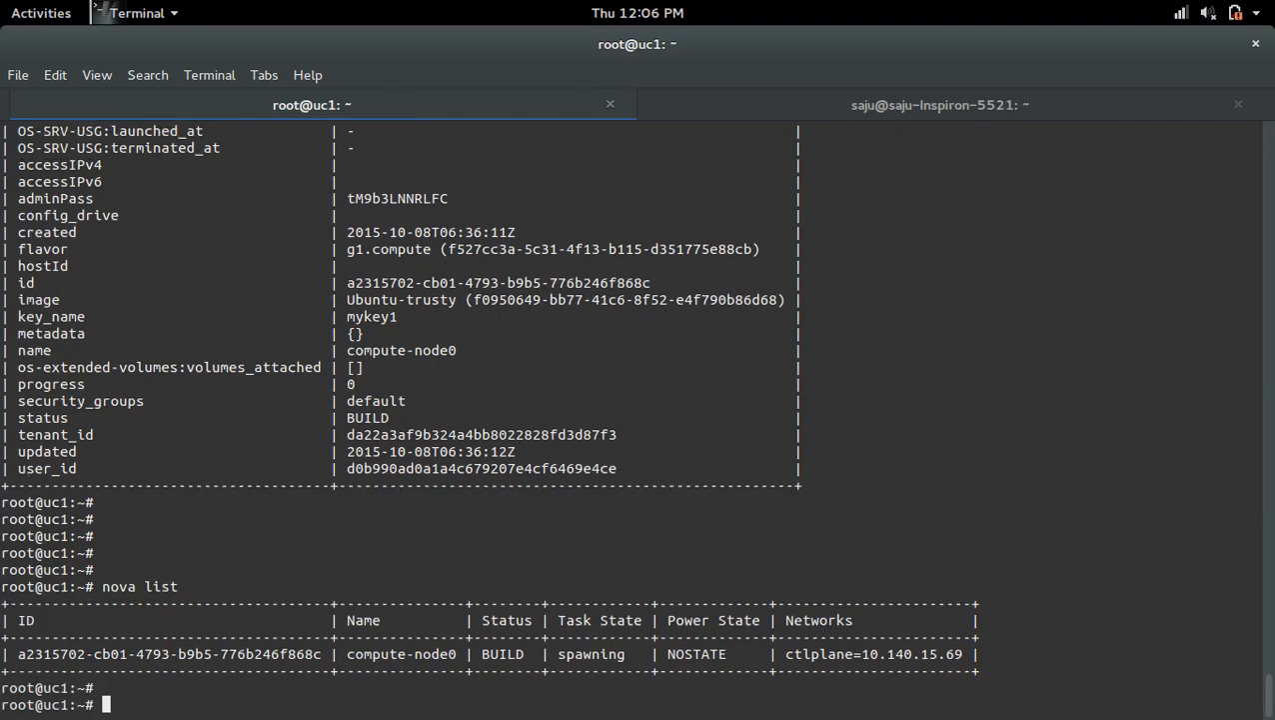
pyautogui.scroll(-3)
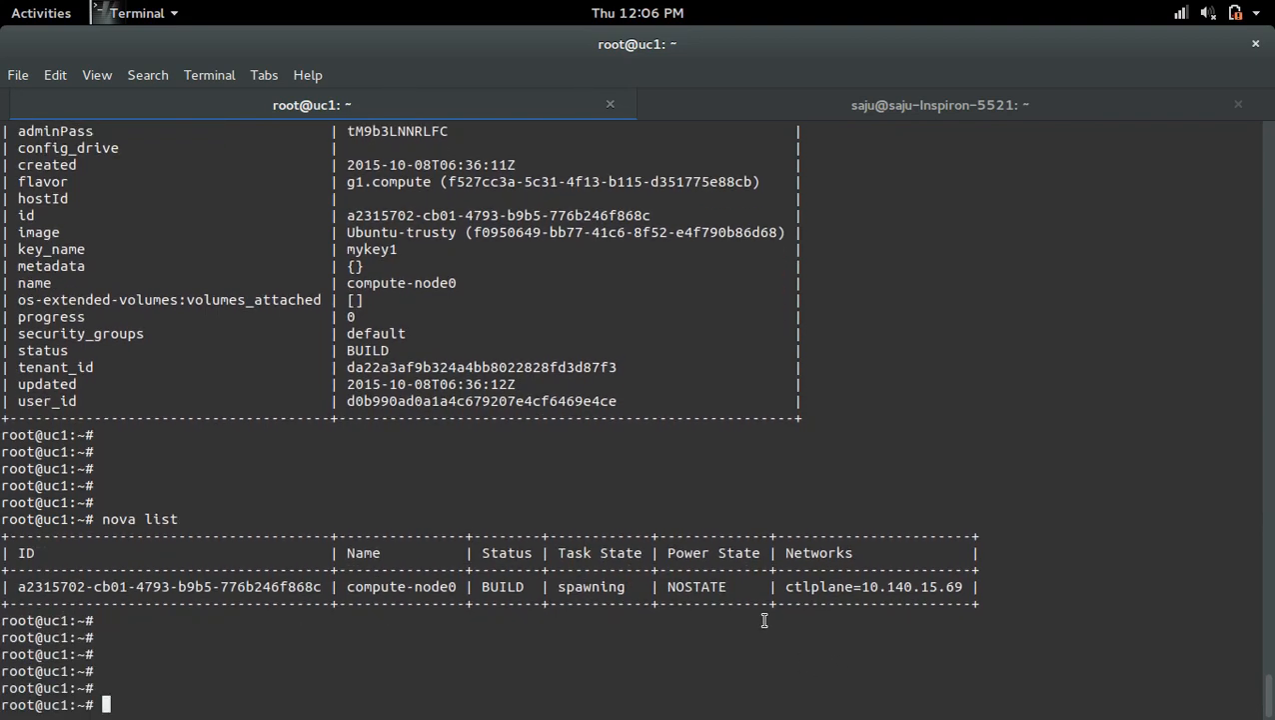
pyautogui.doubleClick(592, 588)
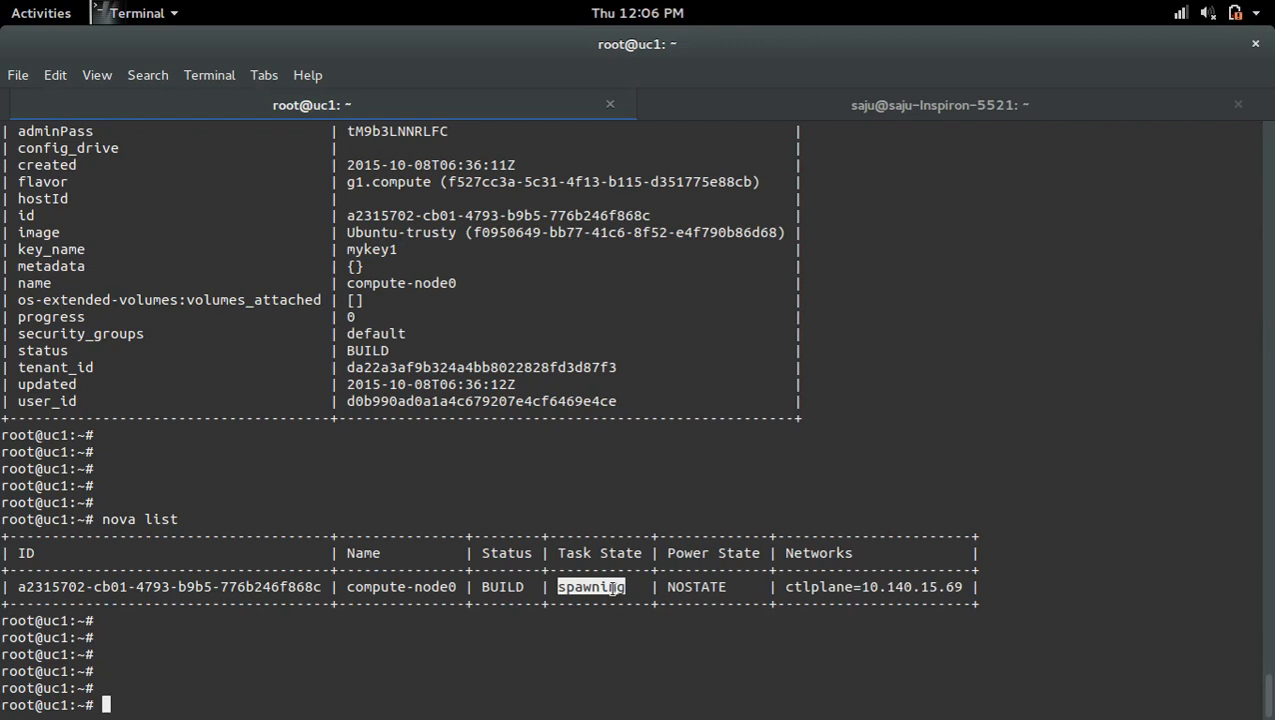
pyautogui.scroll(3)
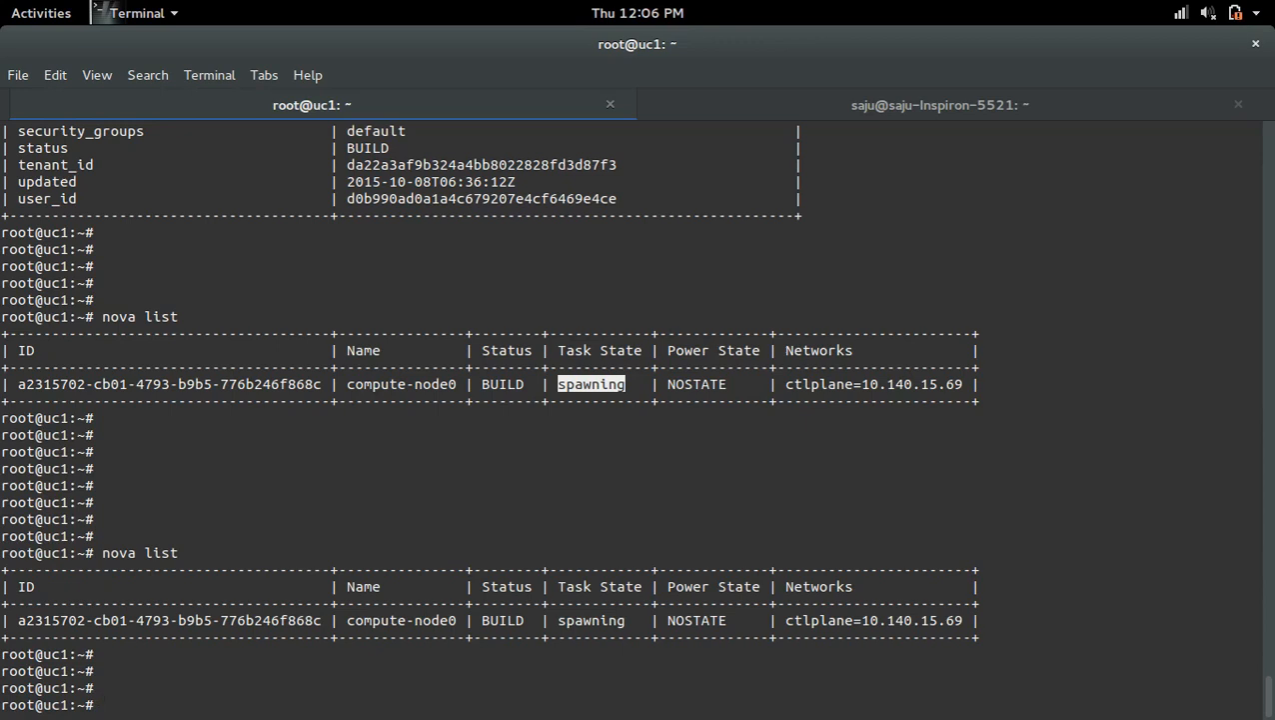
pyautogui.moveTo(584, 537)
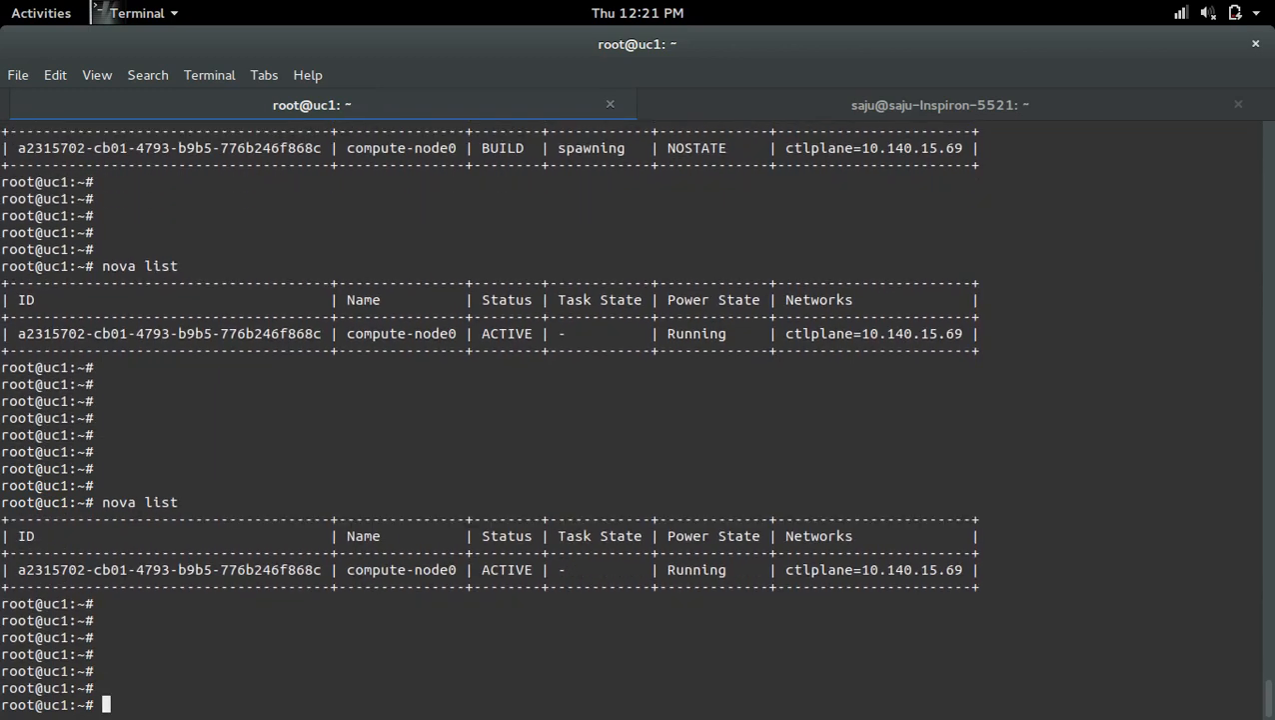
# Select and copy compute-node0's ctlplane address 10.140.15.69 from the instance list.
pyautogui.doubleClick(696, 568)
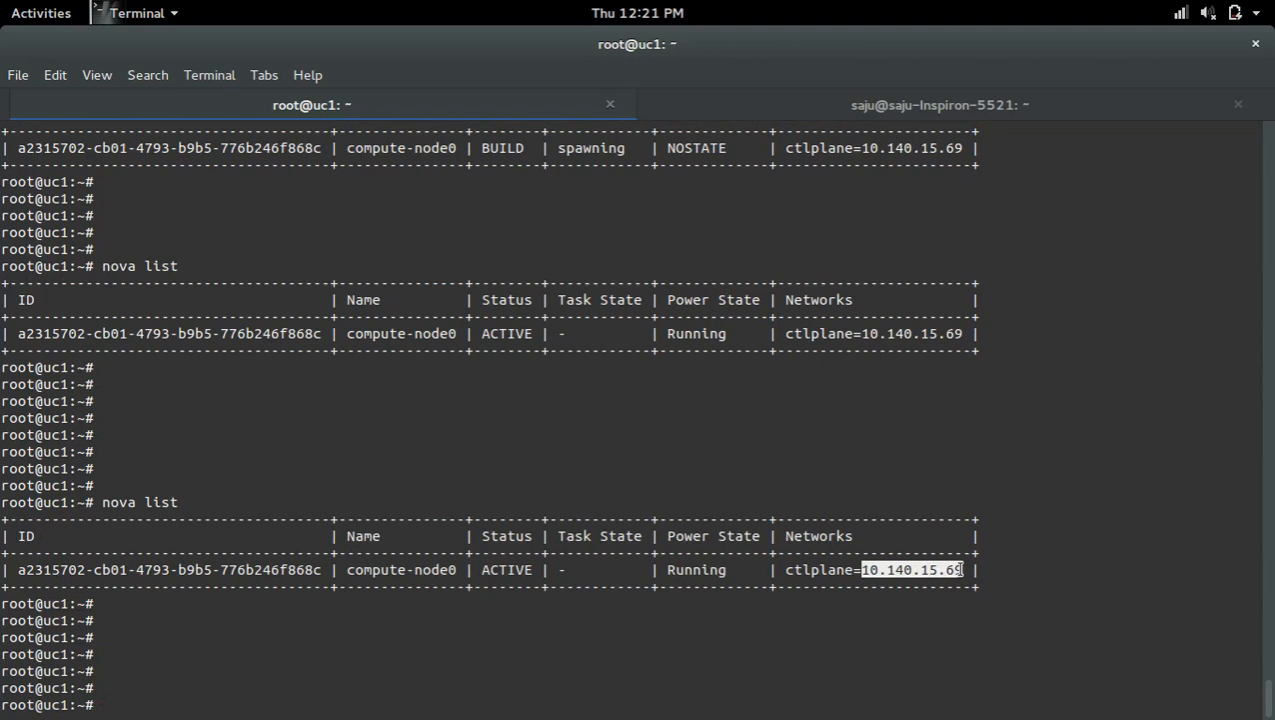
pyautogui.rightClick(910, 569)
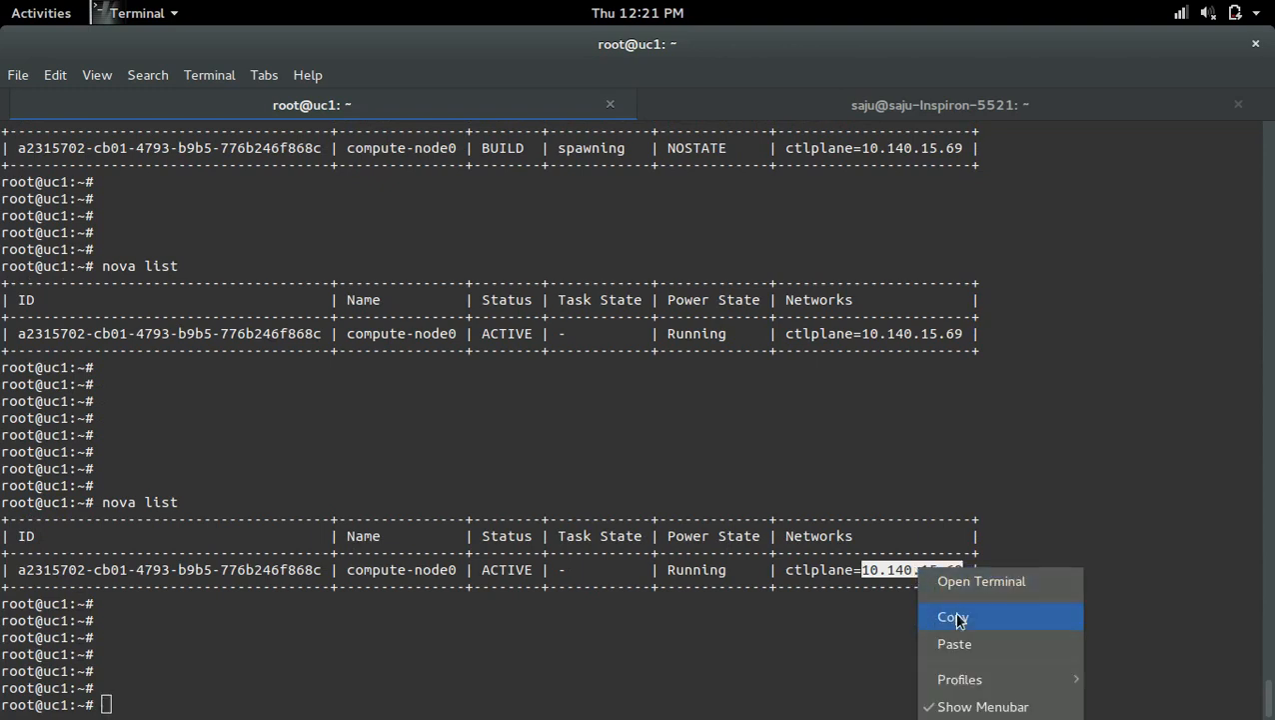
pyautogui.click(940, 104)
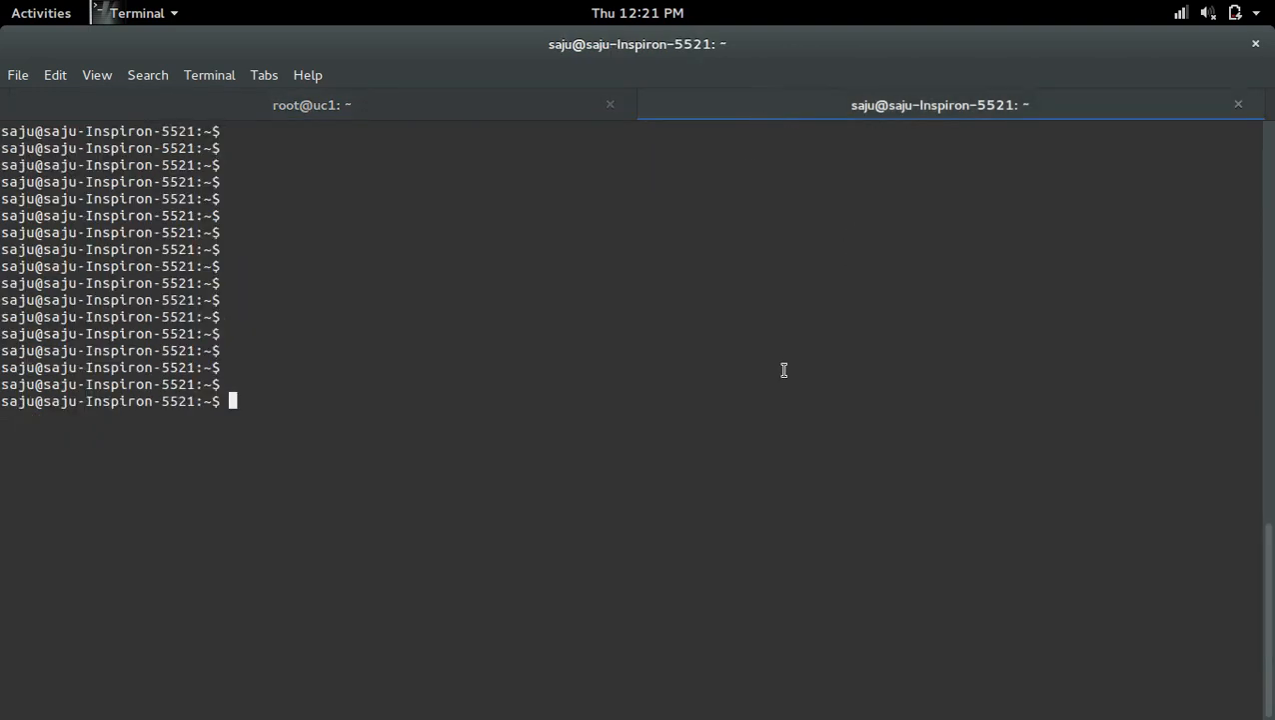
# SSH as ubuntu to 10.140.15.69 with the cloud-config password, then return to the root@uc1 tab.
pyautogui.write('ssh')
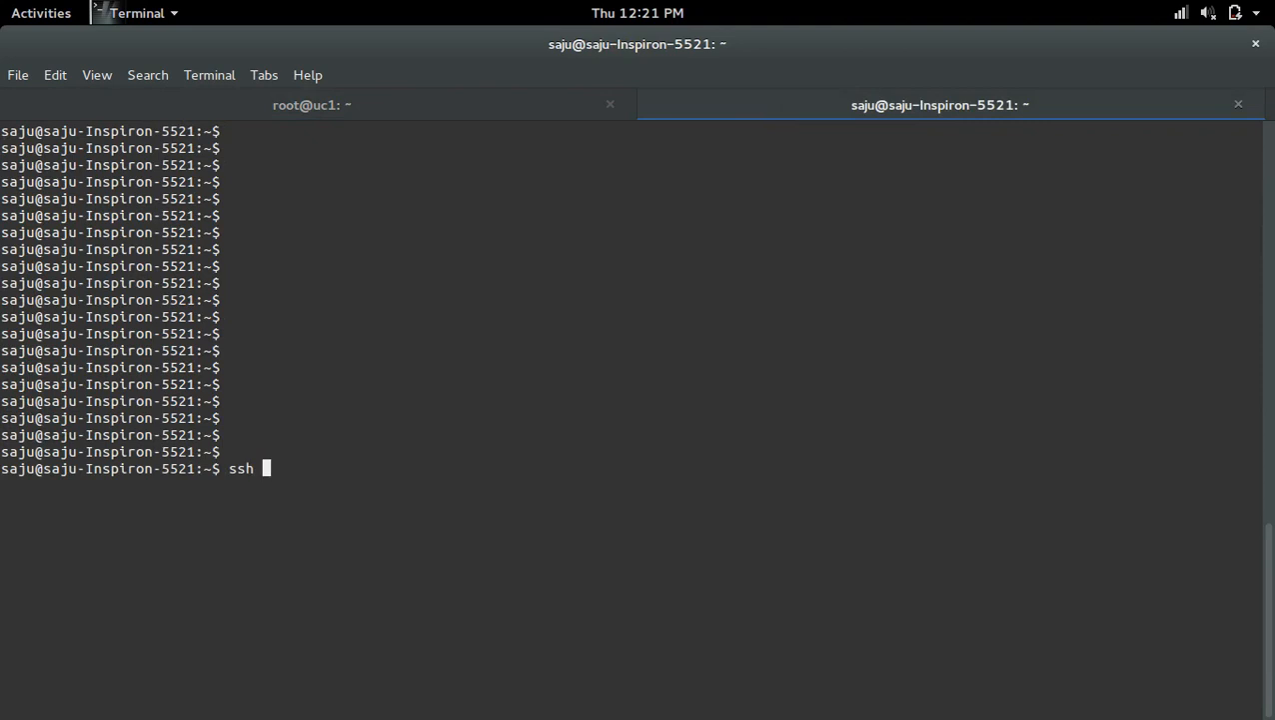
pyautogui.write('ubuntu@')
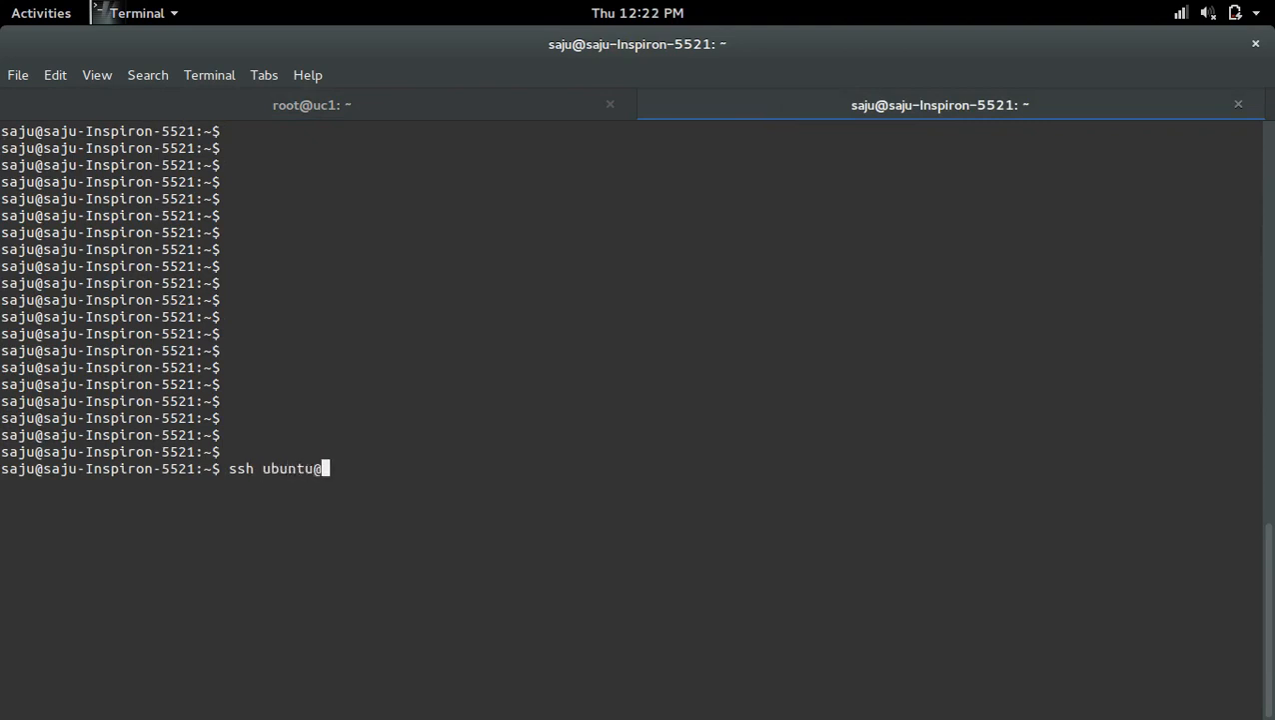
pyautogui.write('10.140.15.69')
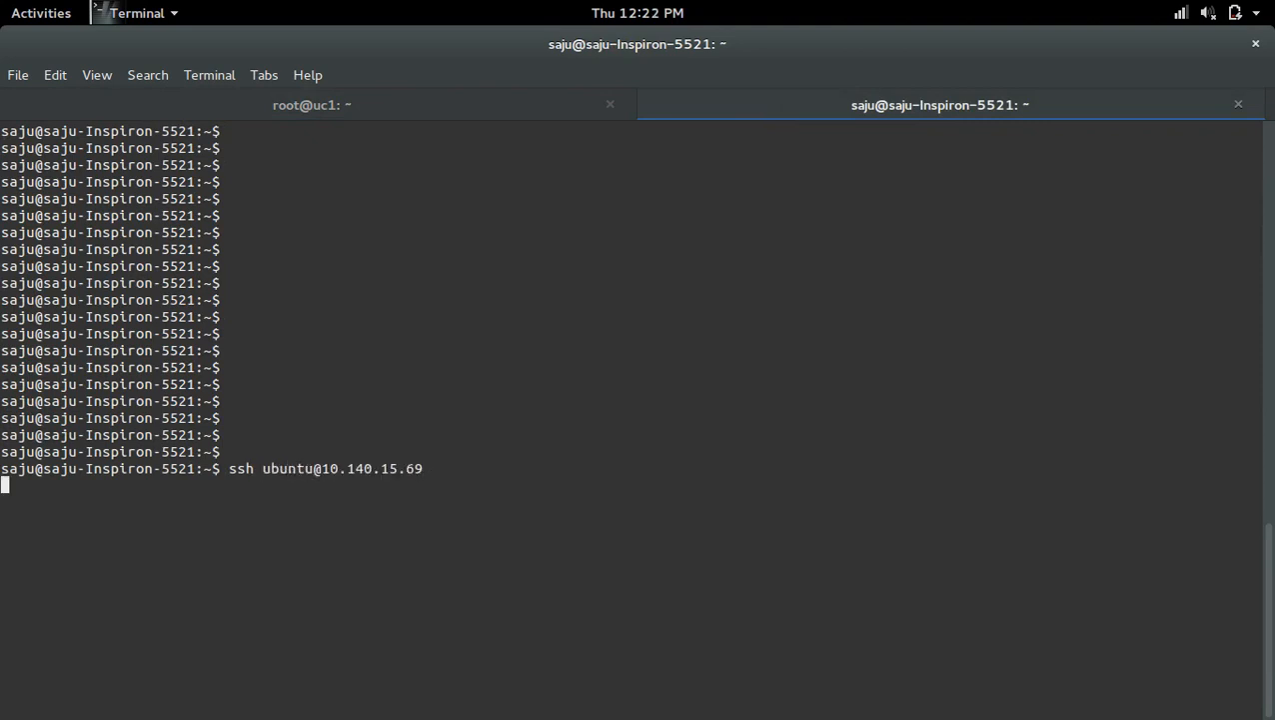
pyautogui.press('Return')
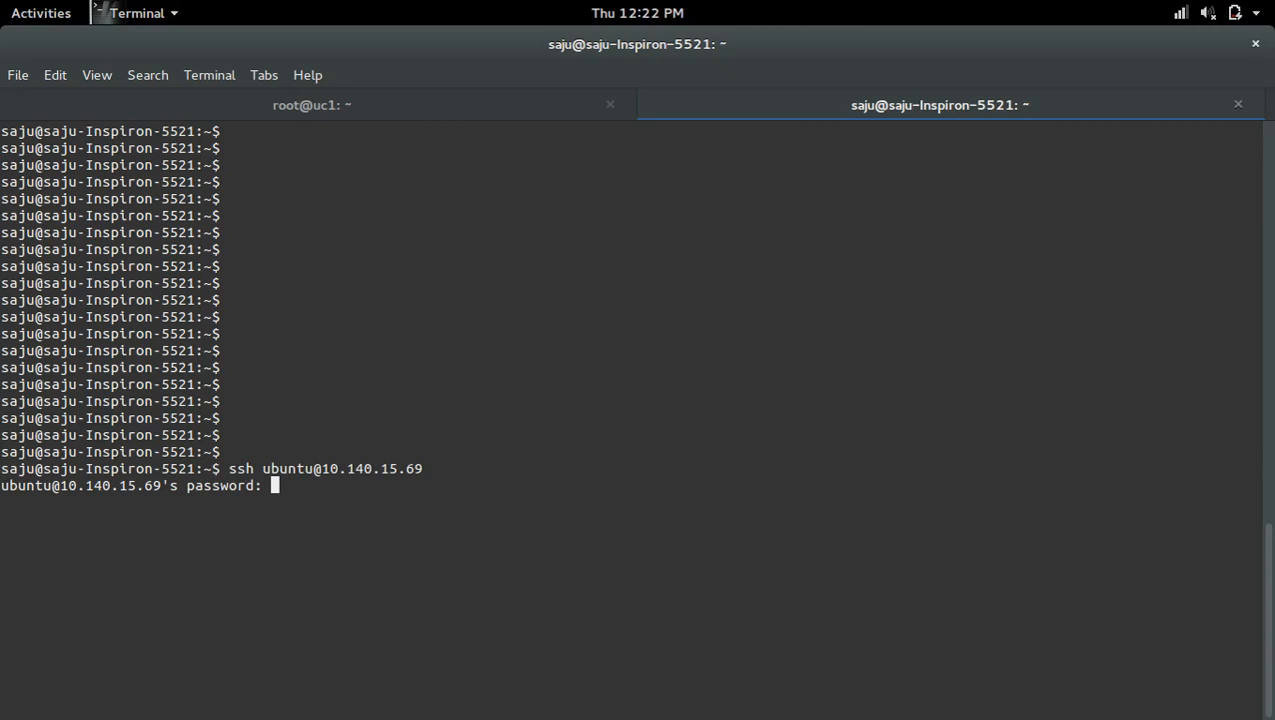
pyautogui.press('Return')
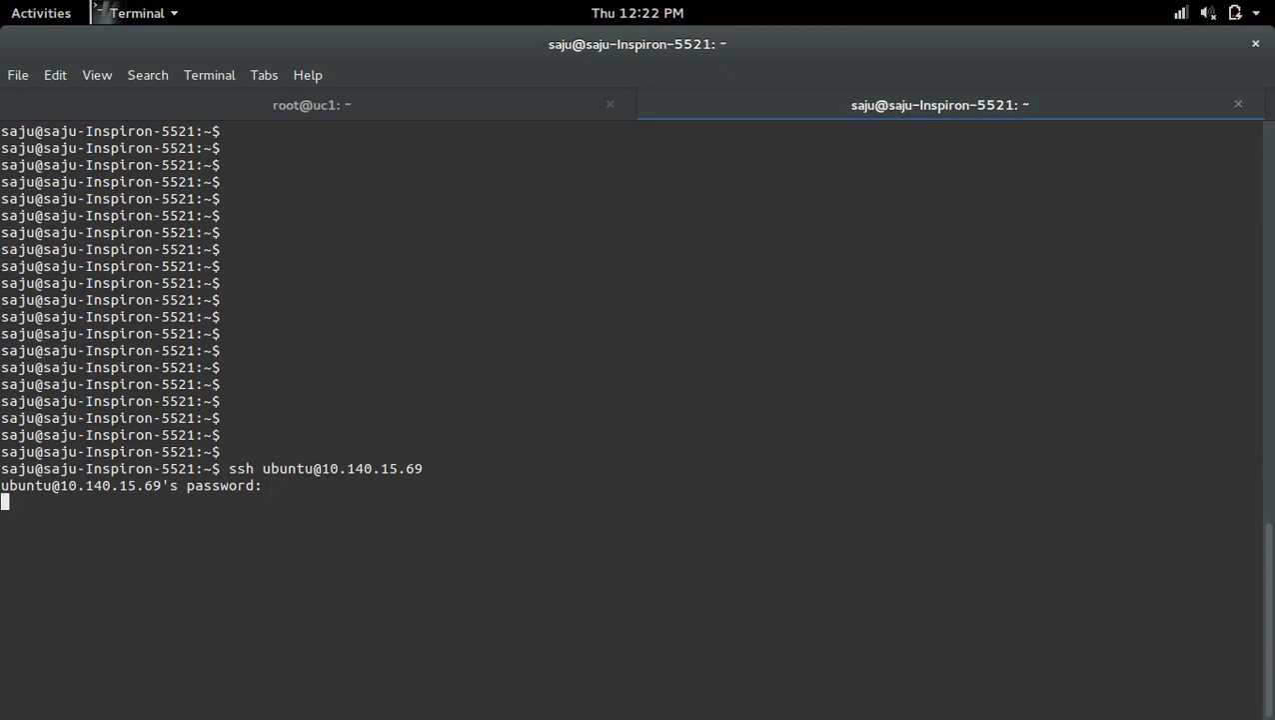
pyautogui.press('Return')
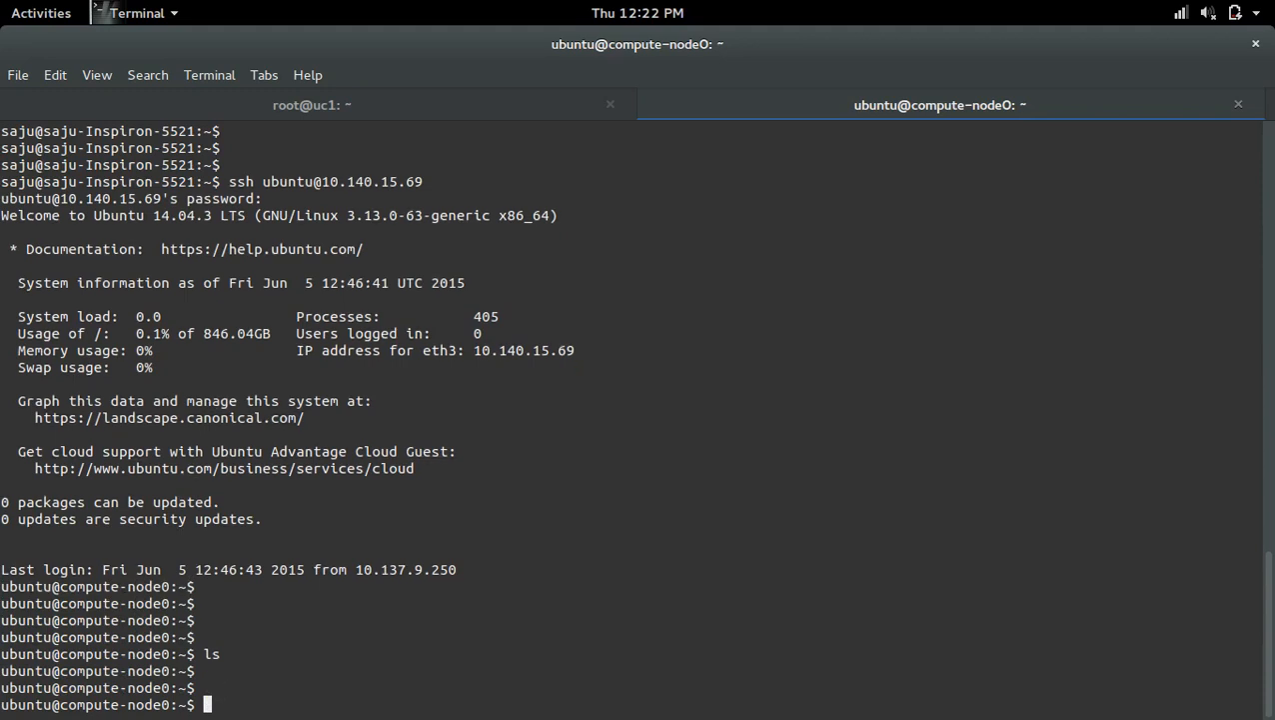
pyautogui.click(312, 104)
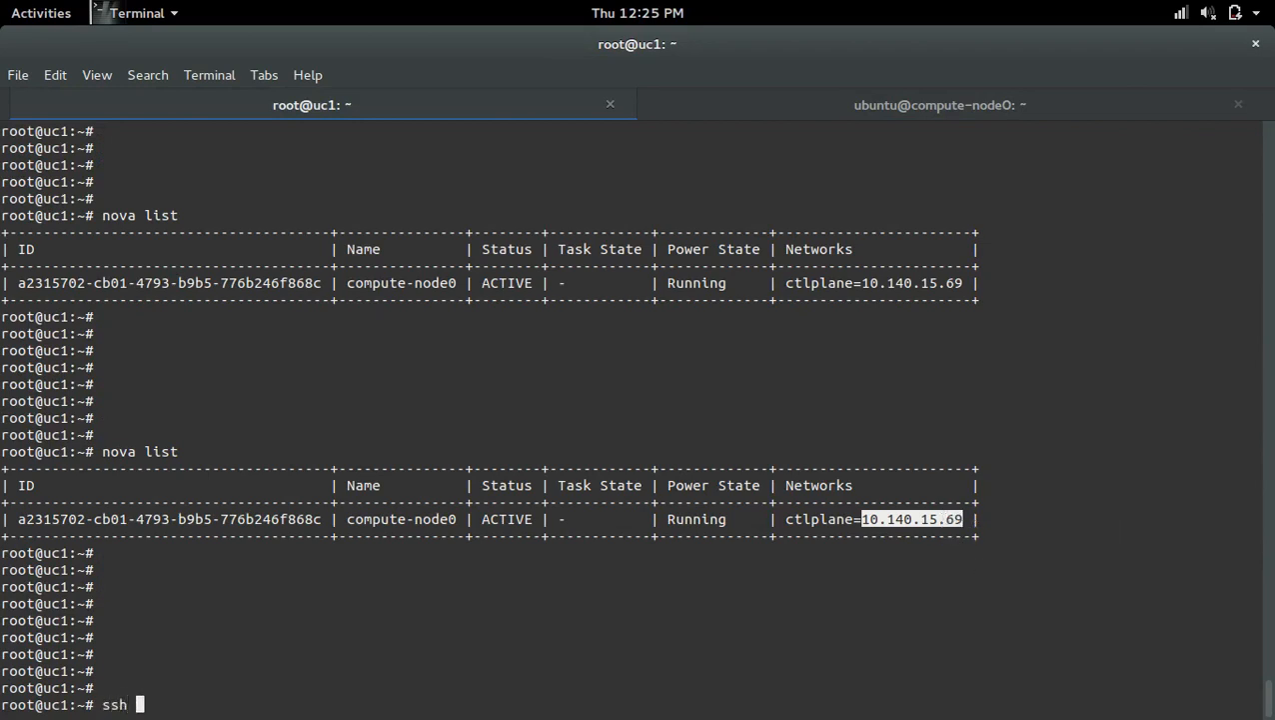
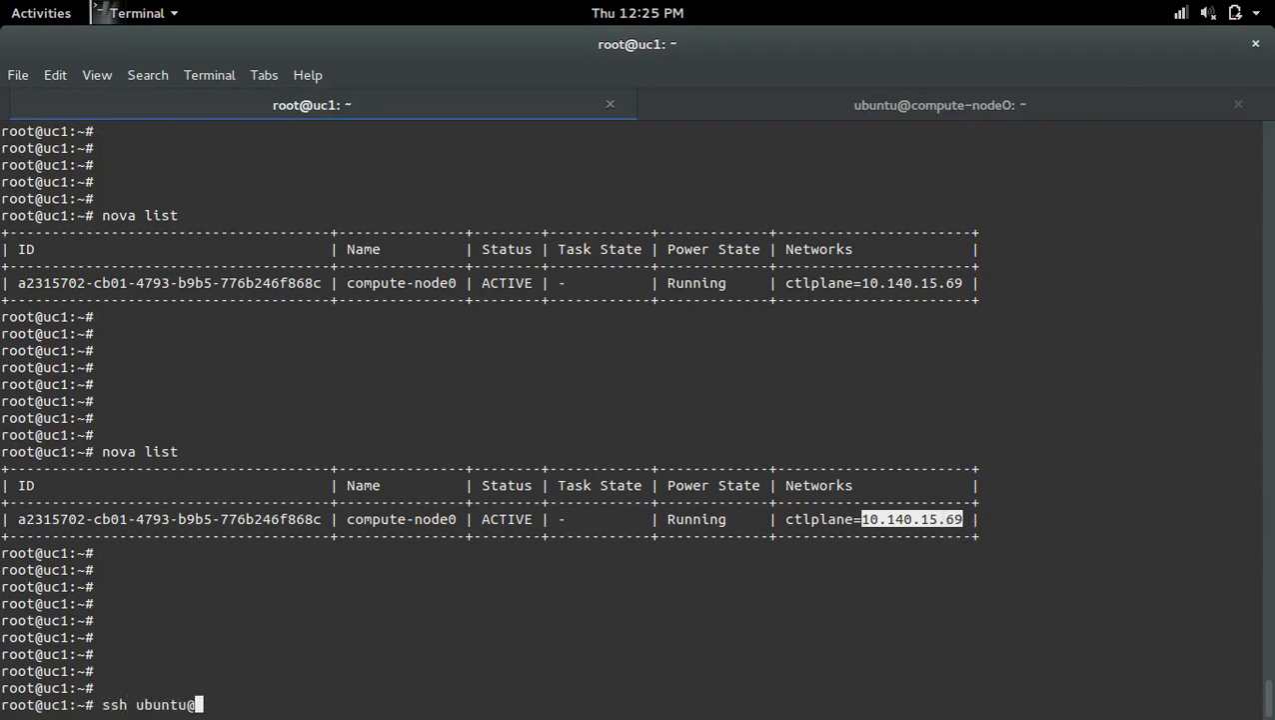
pyautogui.press('Return')
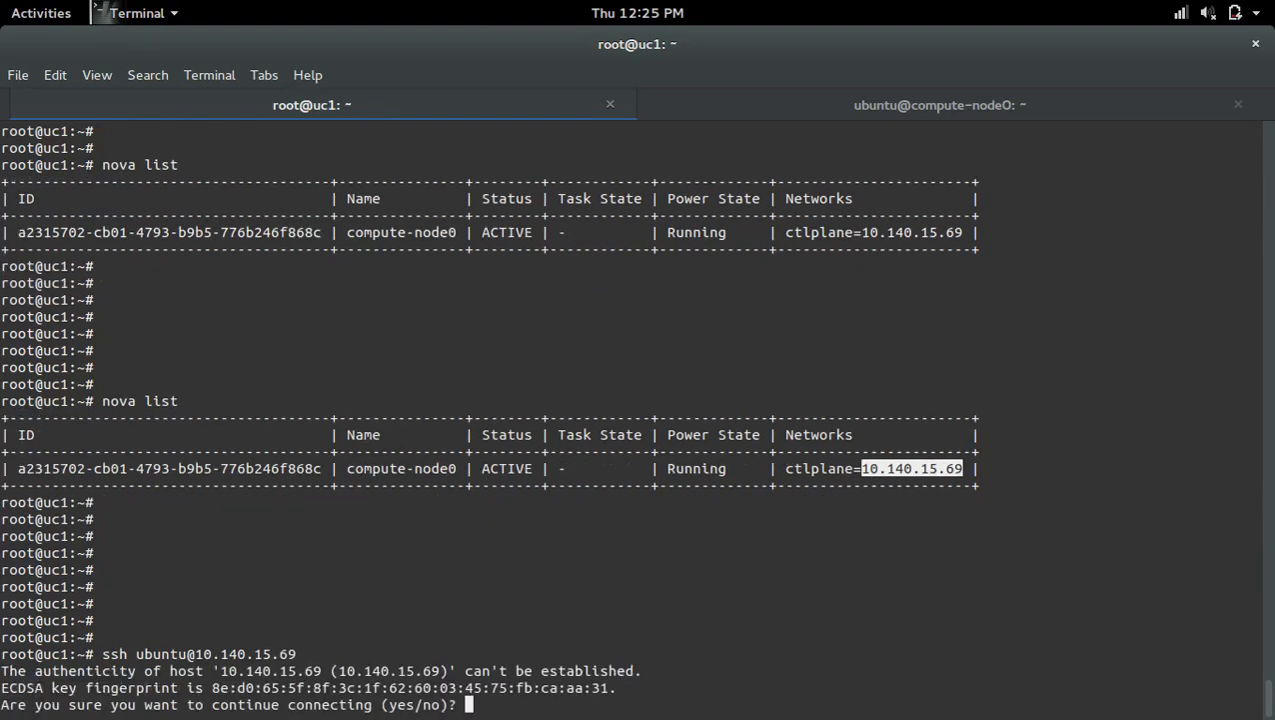
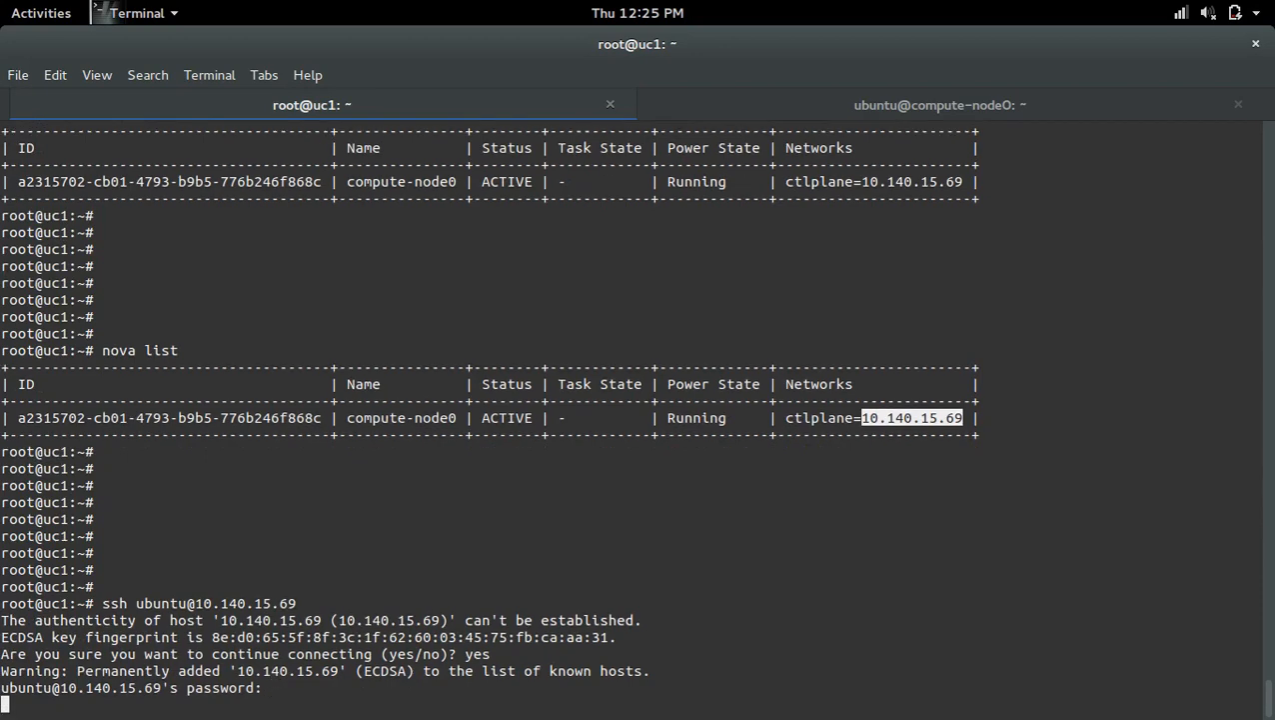
pyautogui.press('Return')
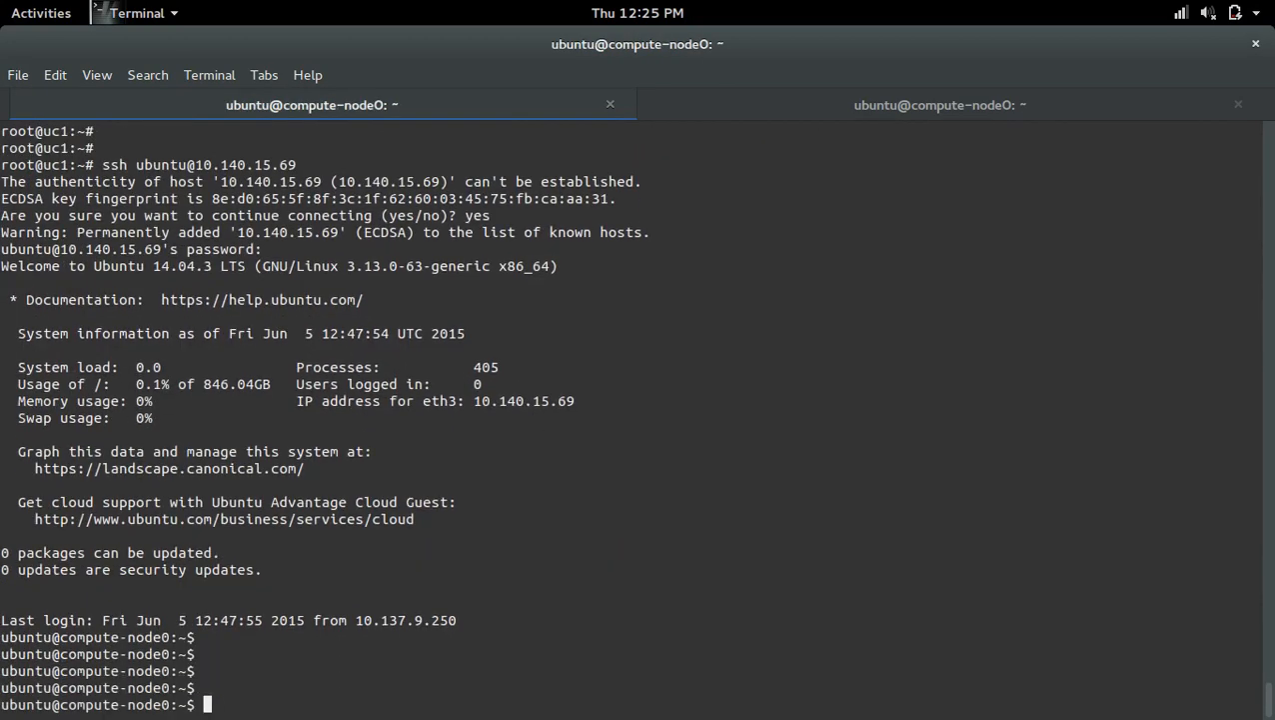
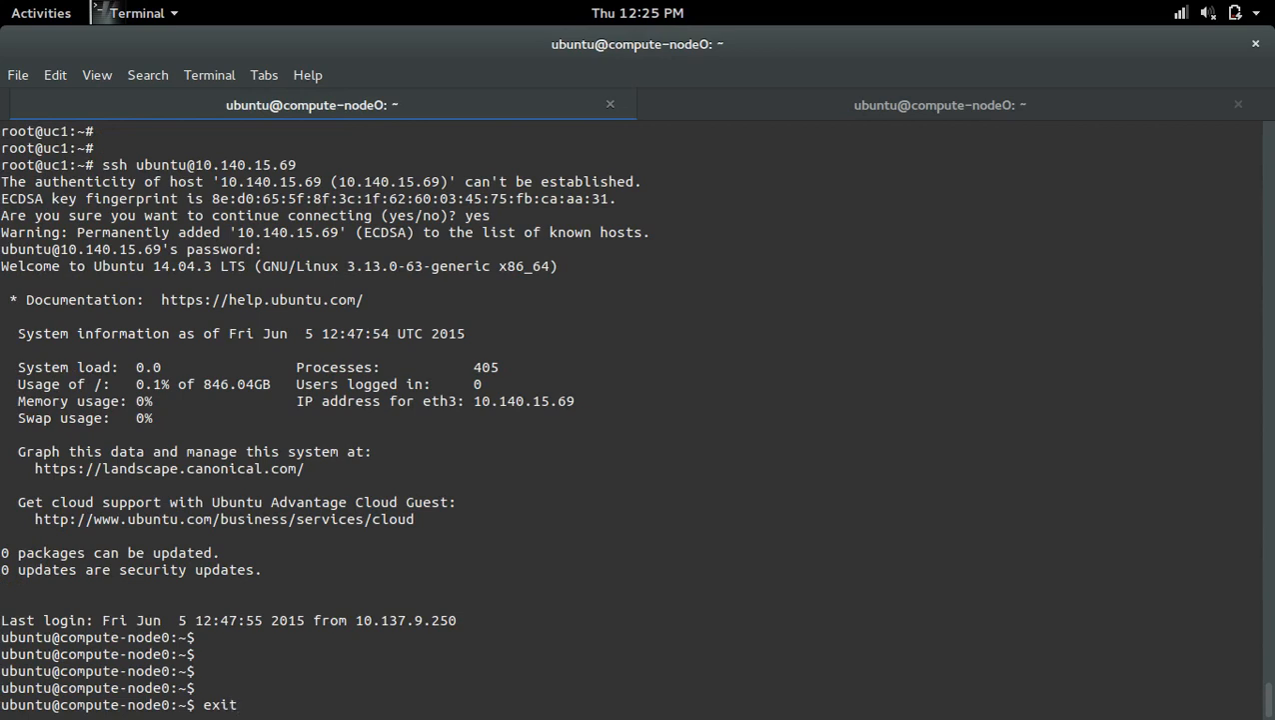
pyautogui.press('Return')
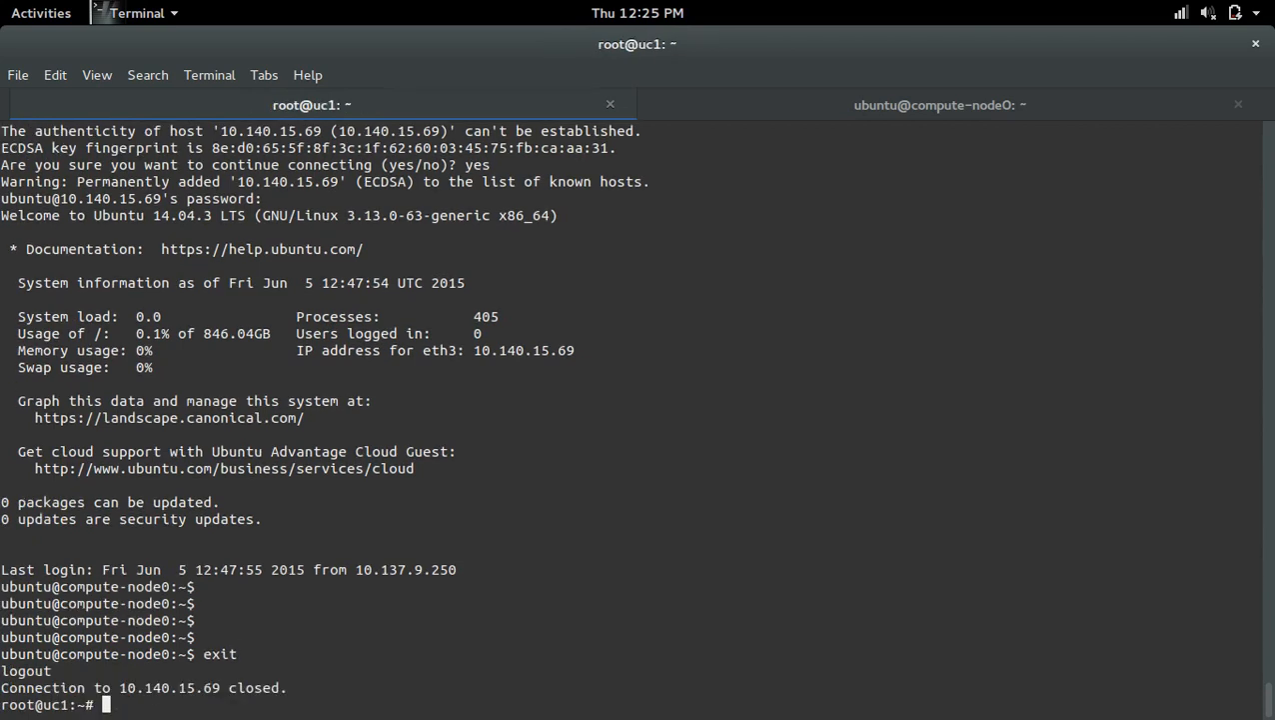
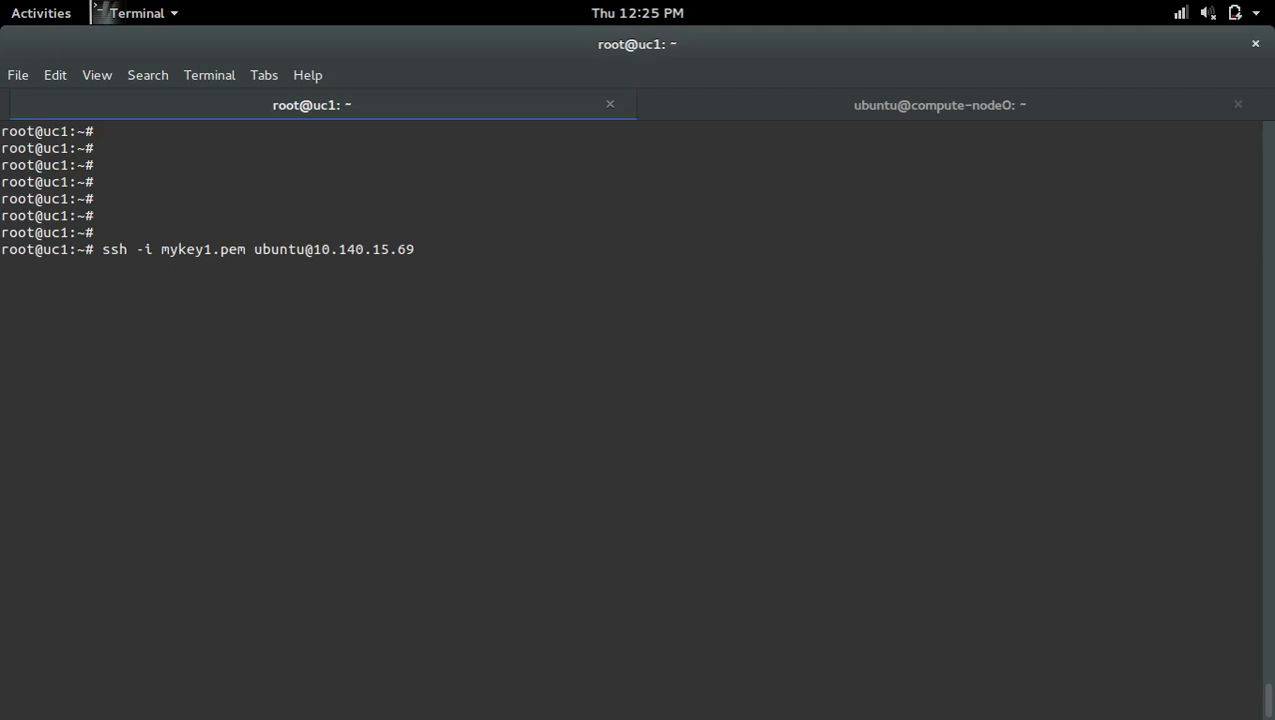
pyautogui.press('Return')
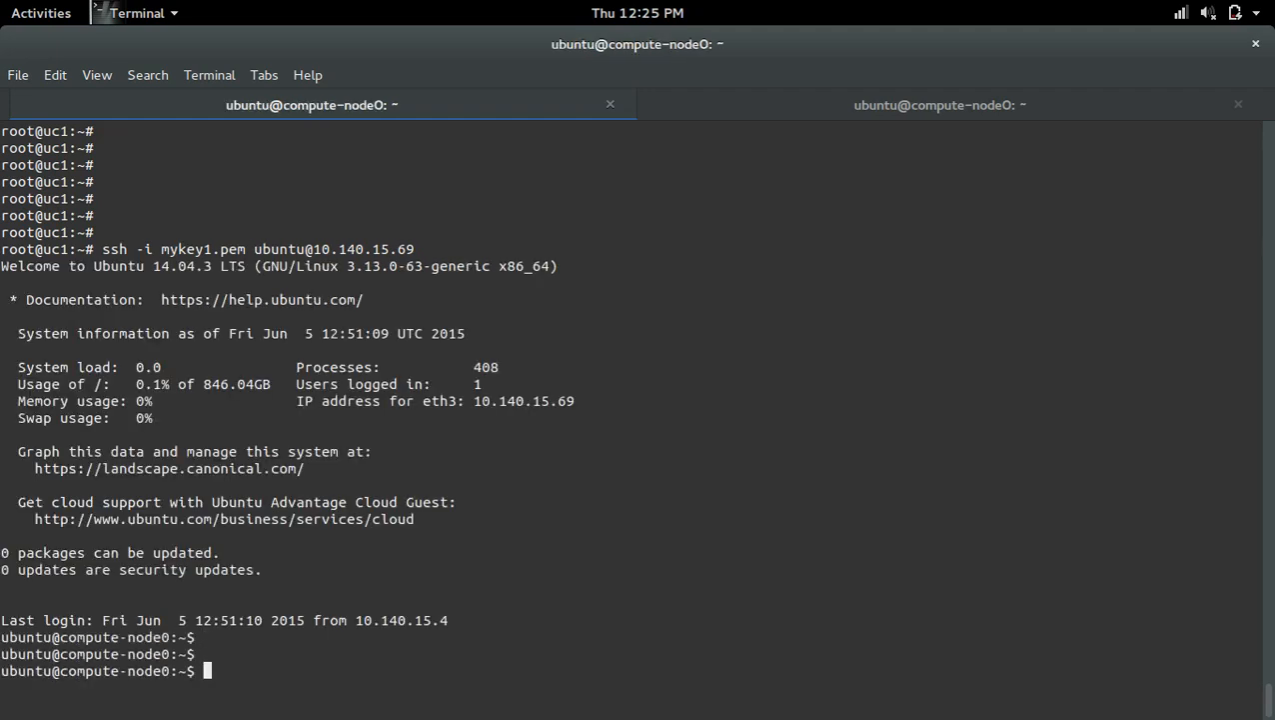